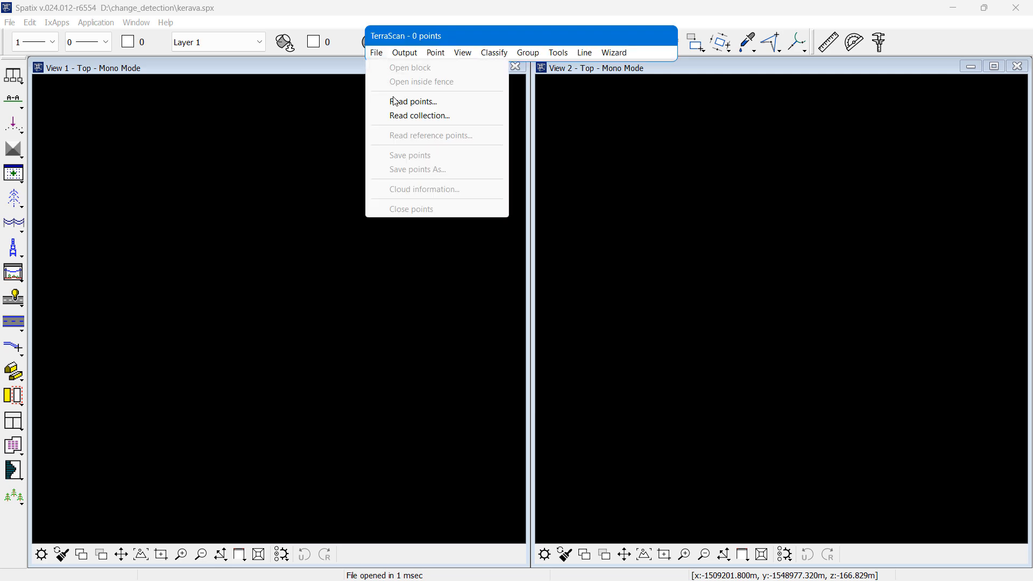
Load the Kerava 2024 point cloud as the active points
click(413, 101)
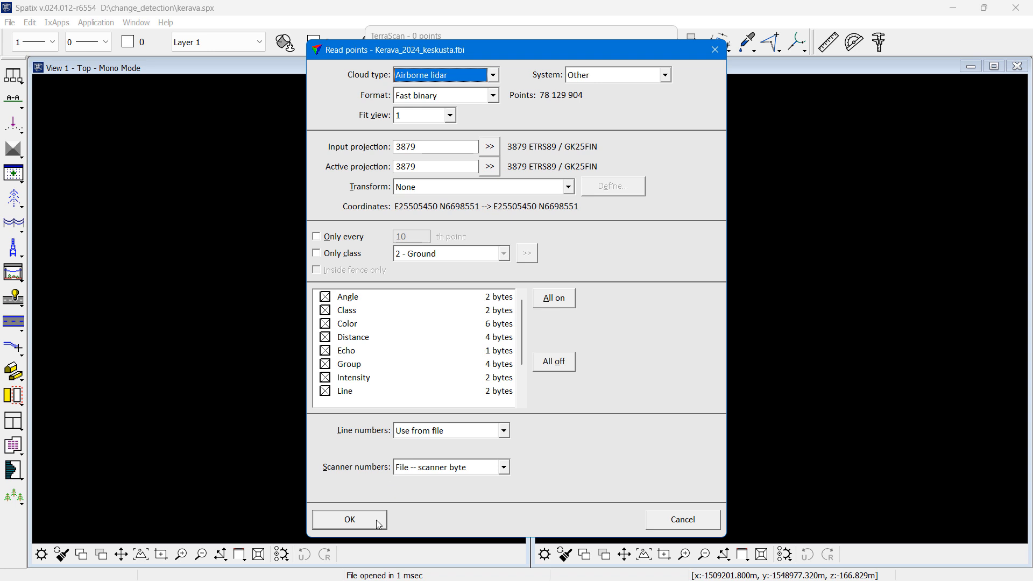
click(349, 519)
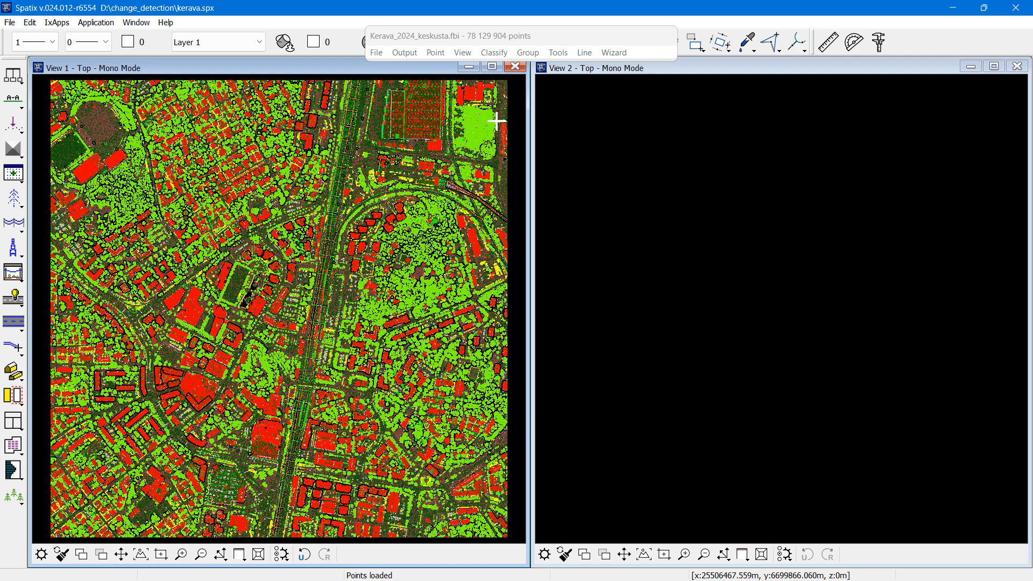
Load Kerava_2021_keskusta.fbi as the reference point cloud
click(375, 52)
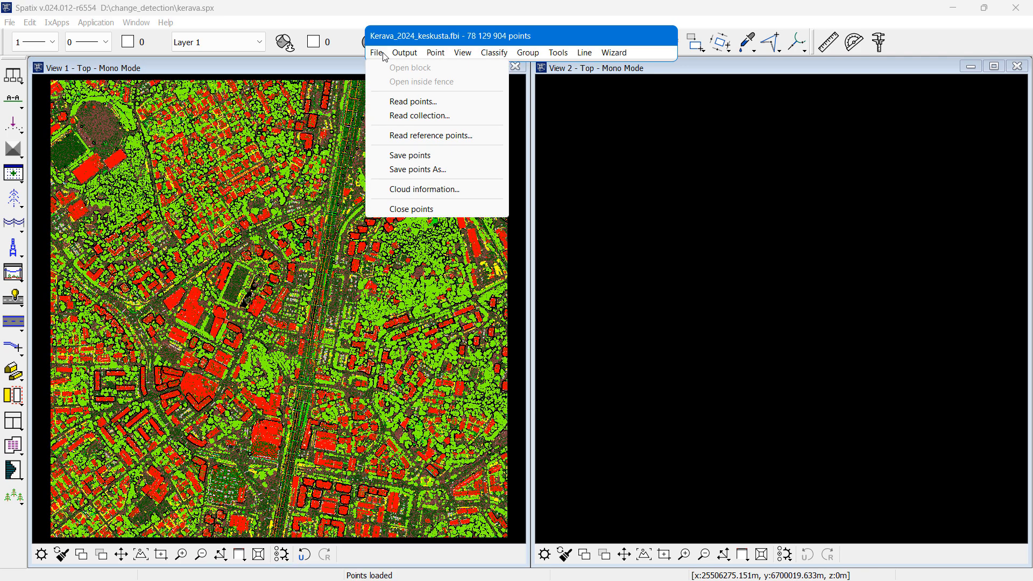
click(431, 136)
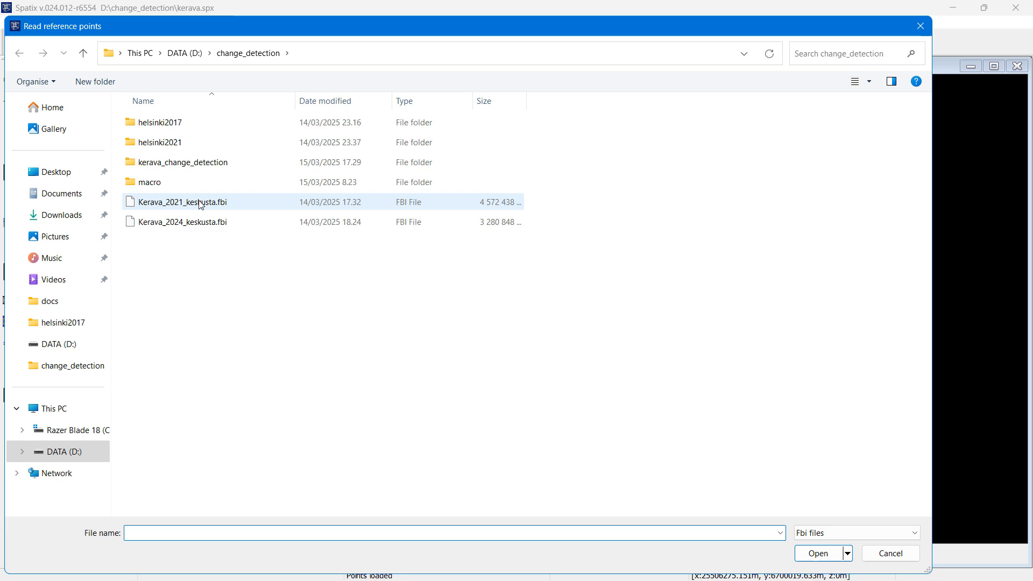
click(179, 201)
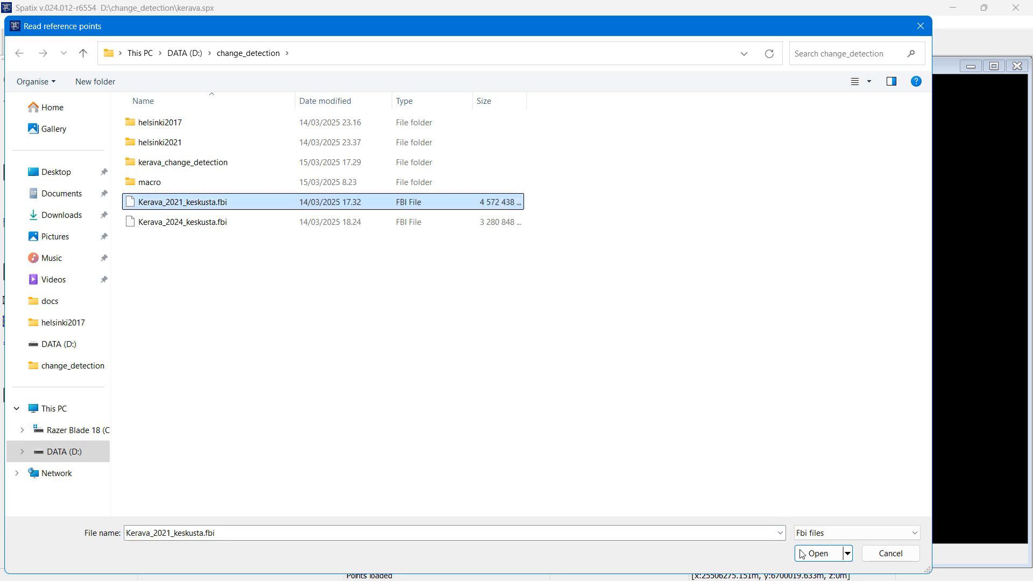
click(817, 553)
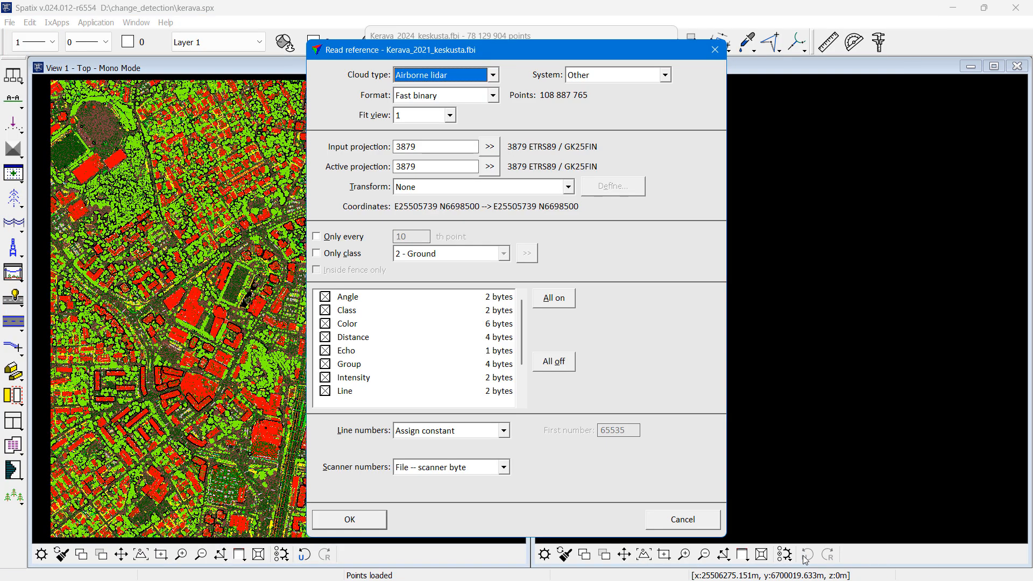
click(348, 519)
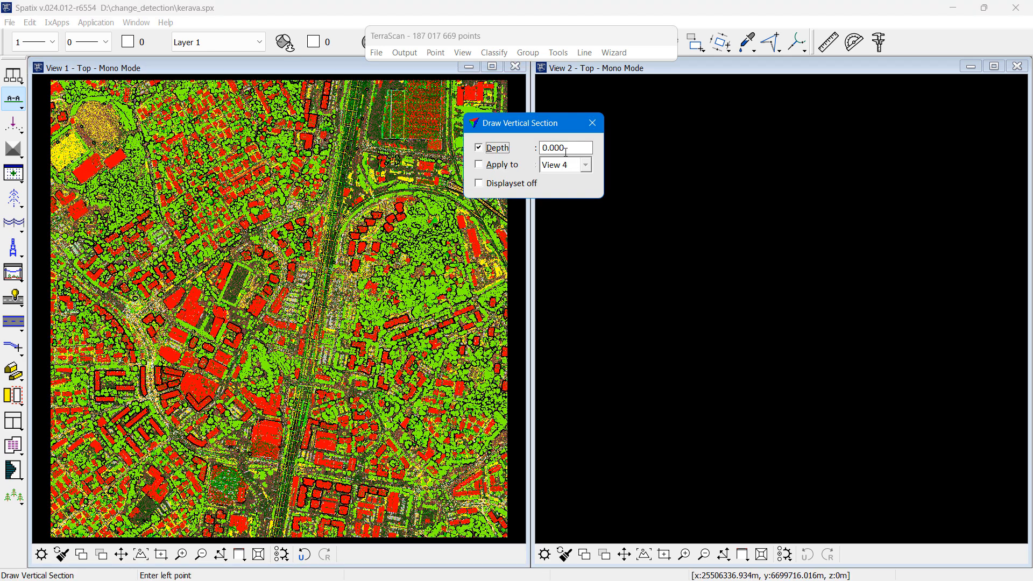
Draw a 0.250 m deep section and colour view 2 by Active-reference
text(0.250)
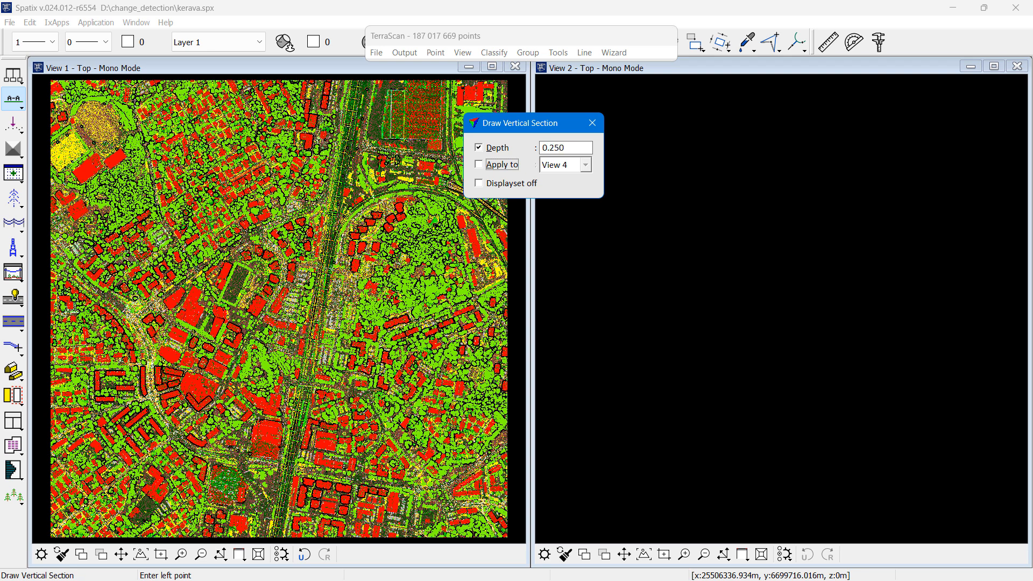
click(119, 161)
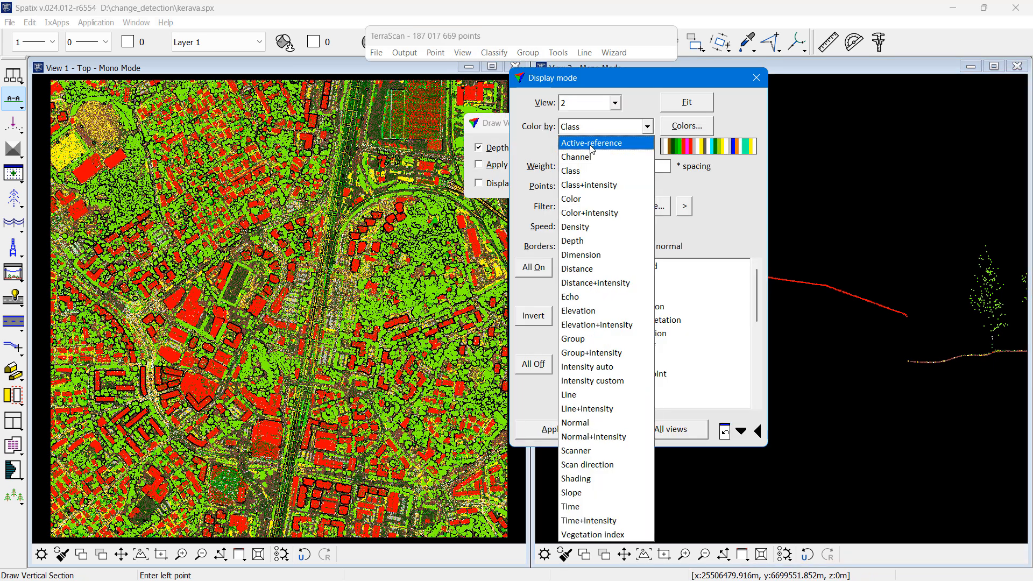
click(591, 143)
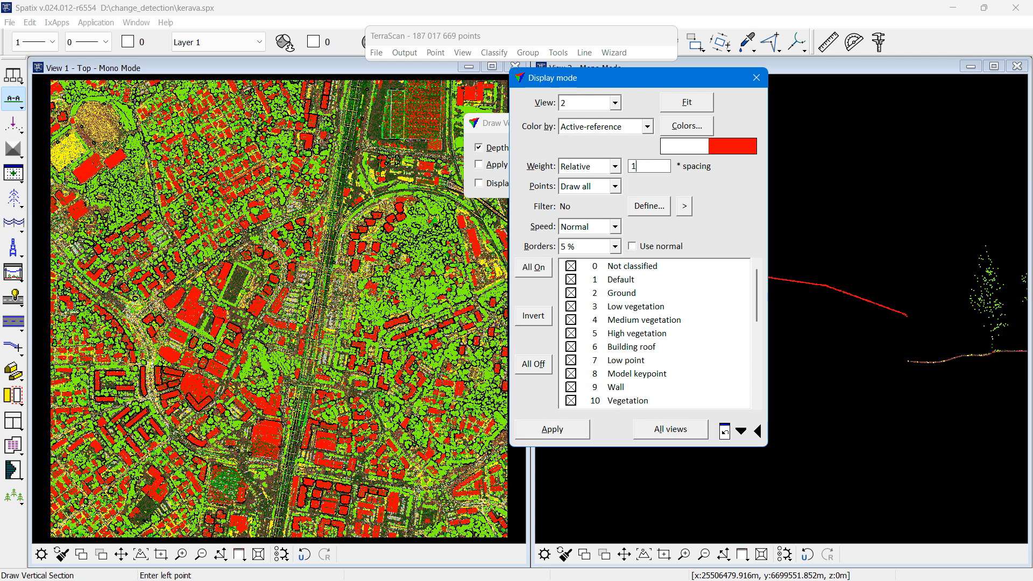
click(550, 429)
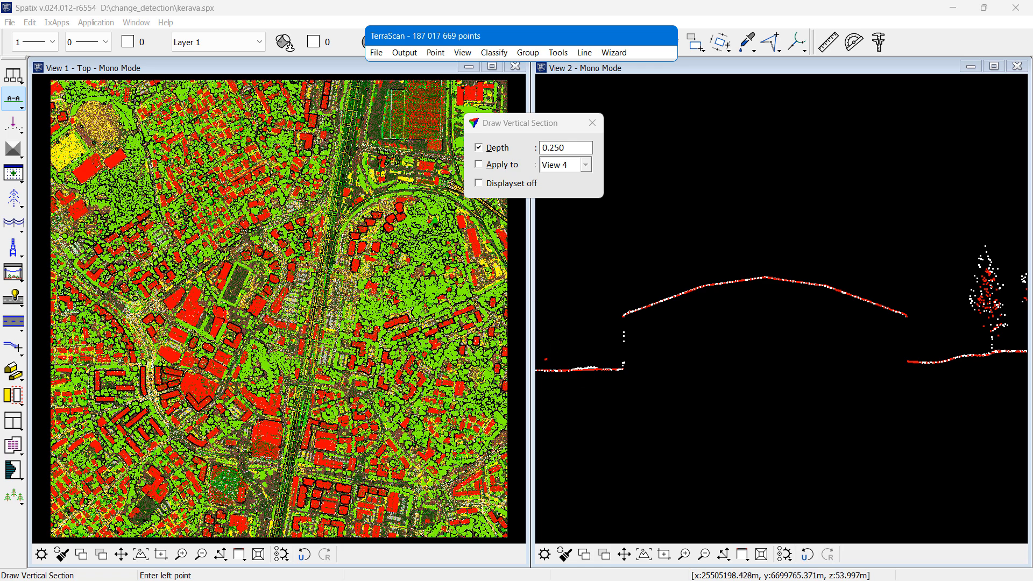
Compute Active vs reference distances up to 2.0 m and store them into Change
click(557, 52)
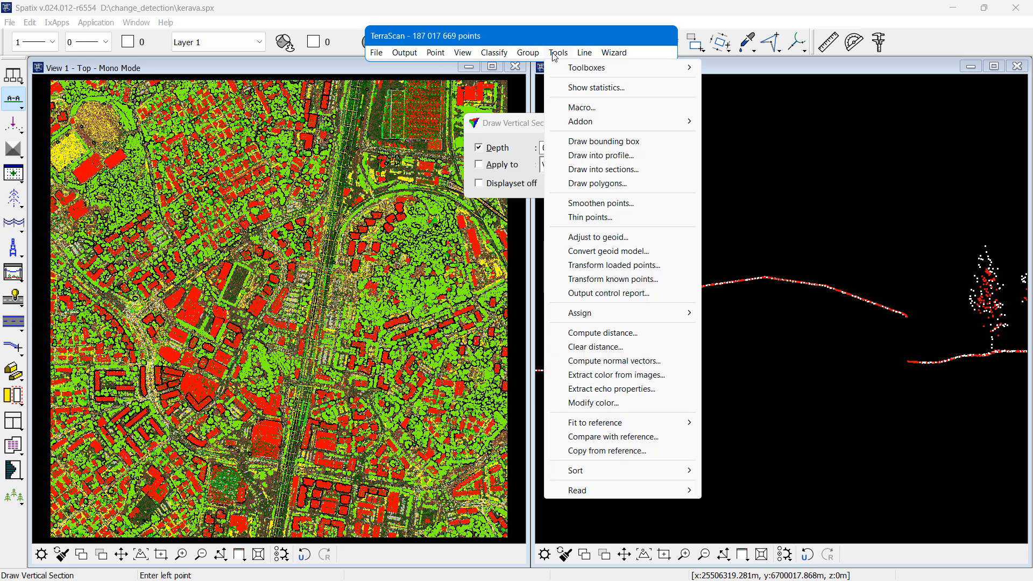
mouse_move(606, 327)
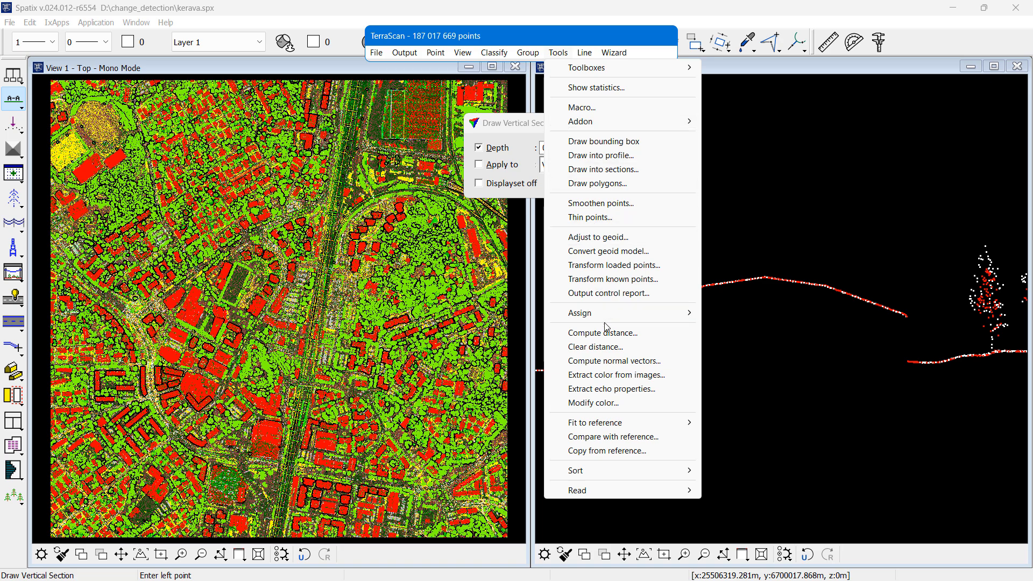
click(599, 332)
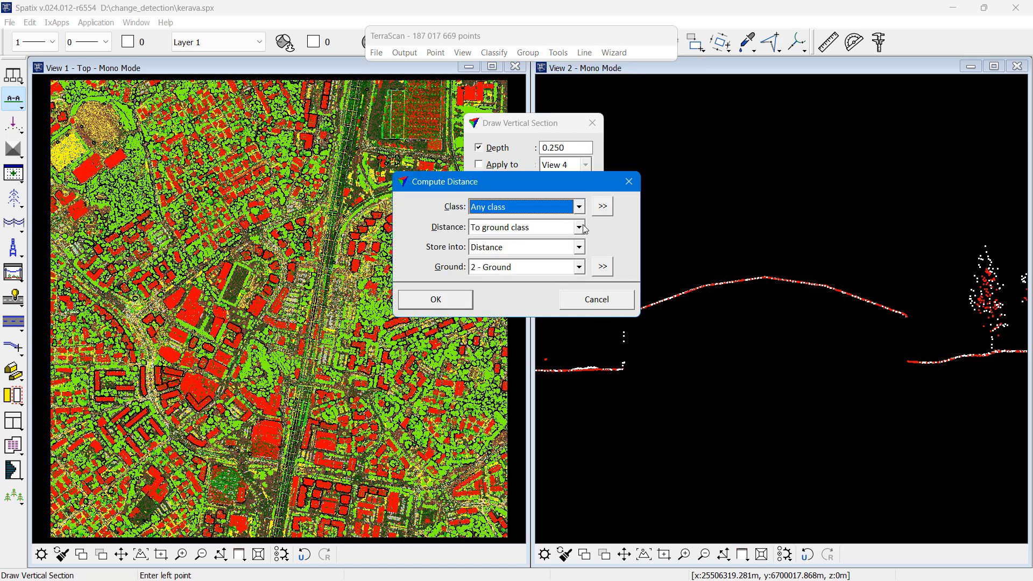
click(580, 228)
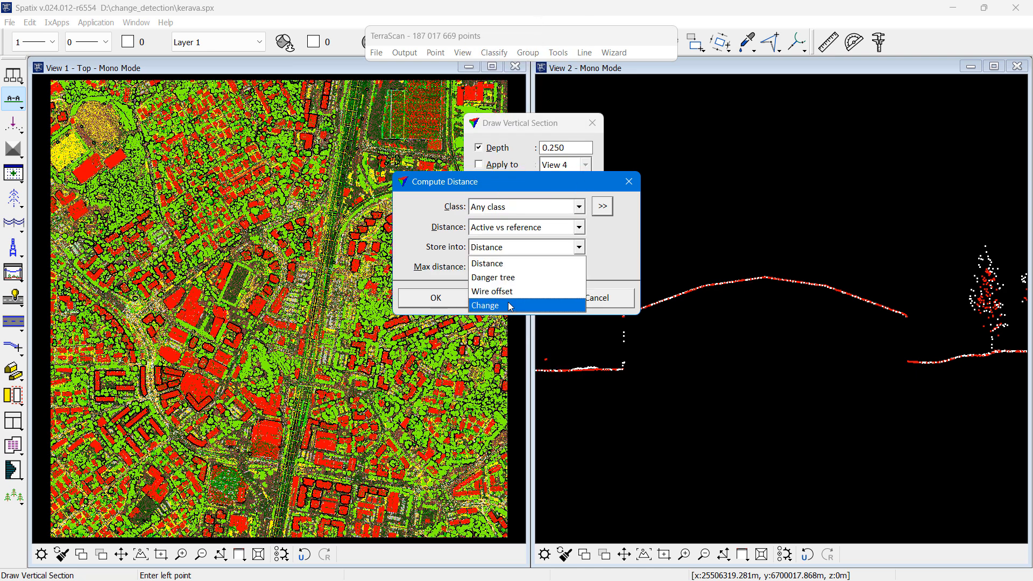
click(485, 305)
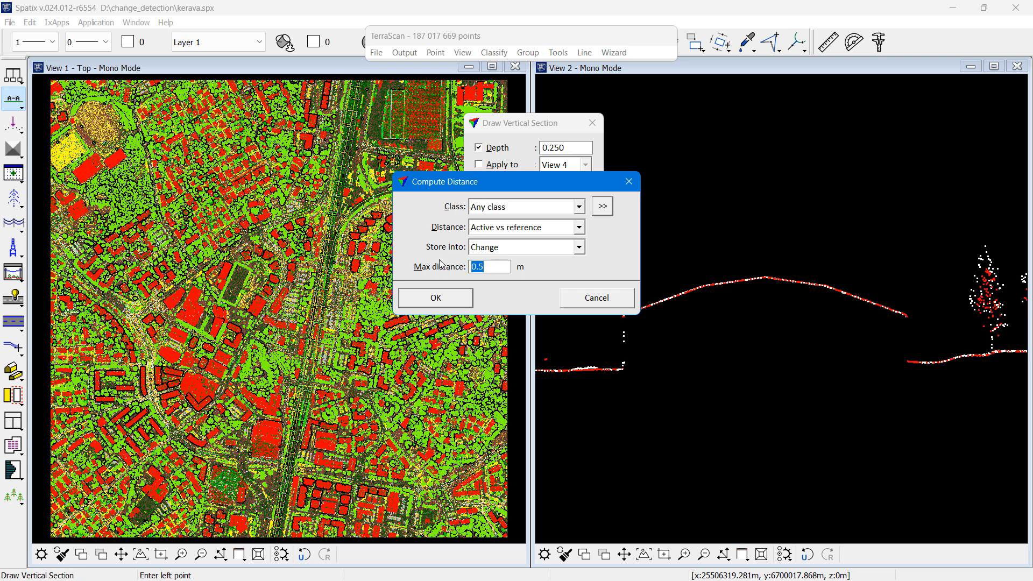
text(2.0)
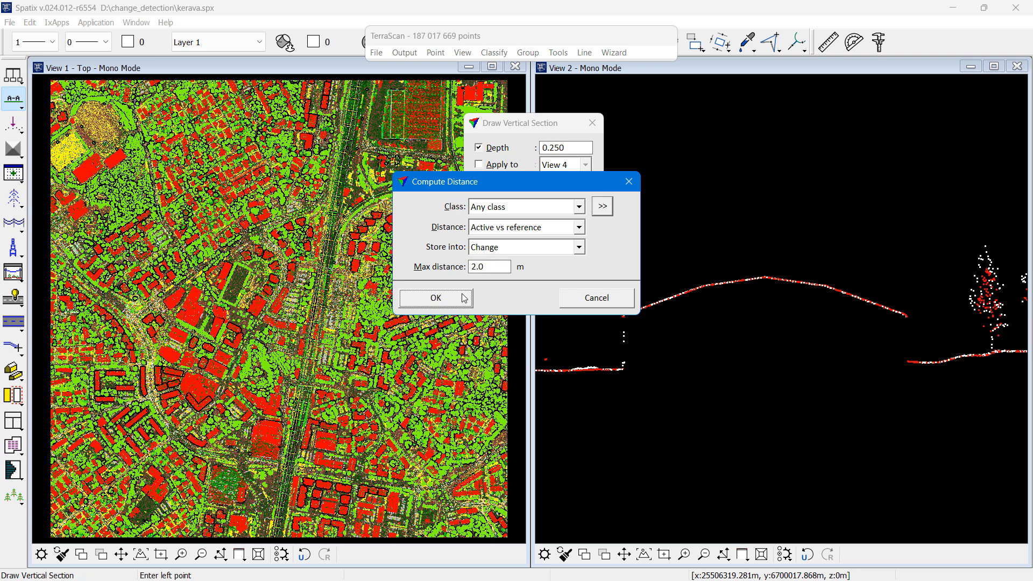
click(435, 297)
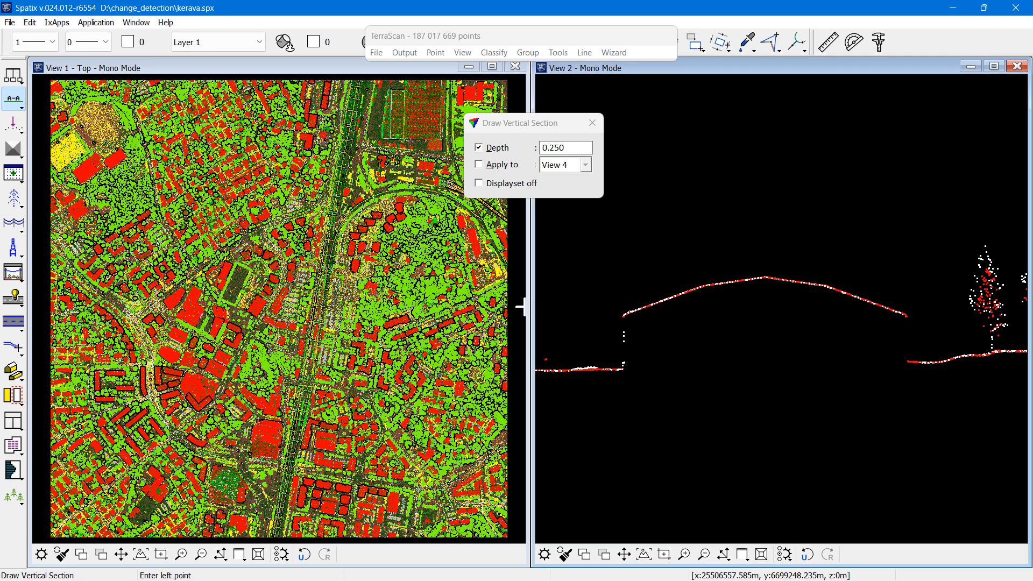
Colour view 1 by Distance using Change values with the distance colour scheme
click(462, 51)
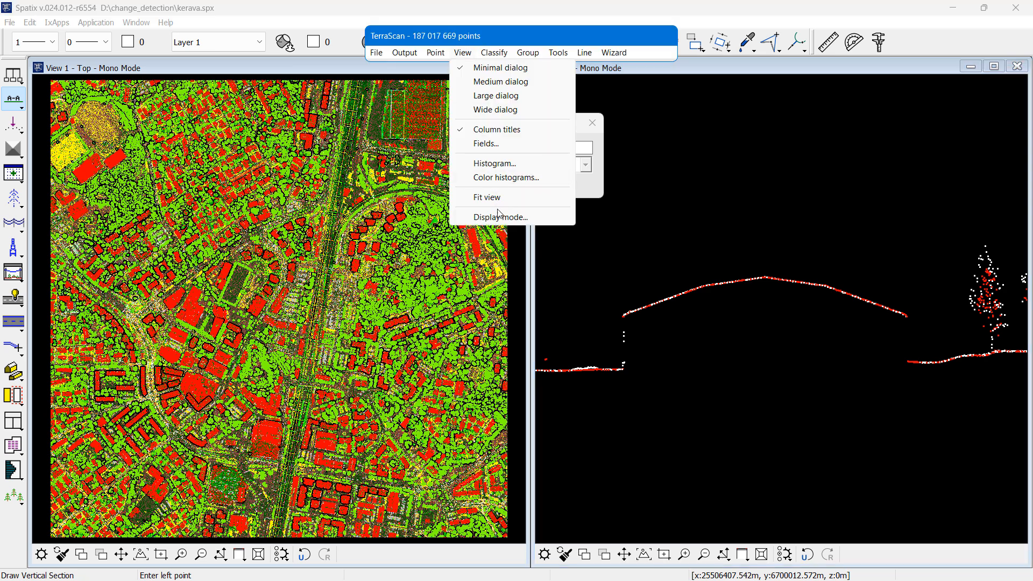
click(501, 216)
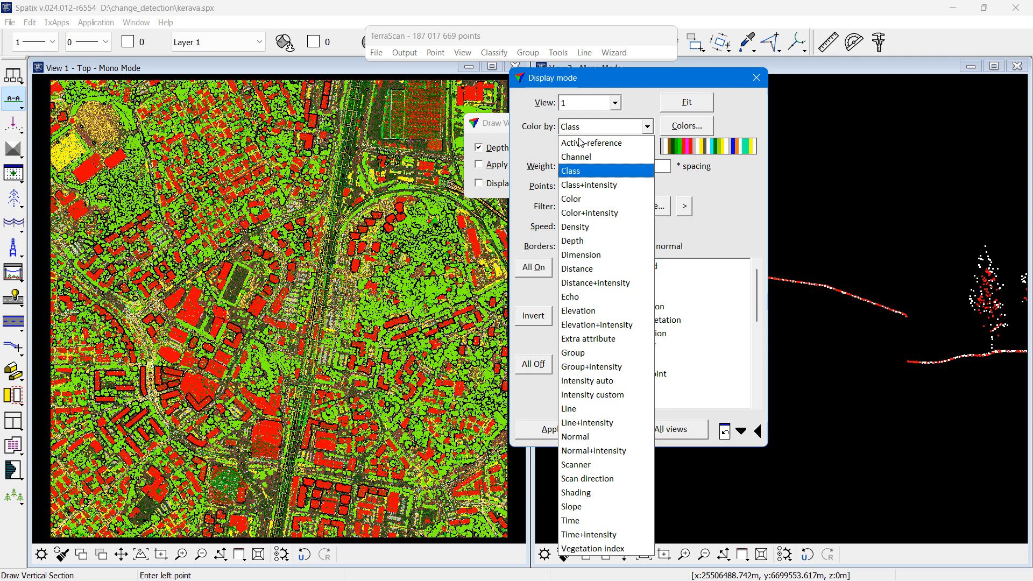
click(576, 268)
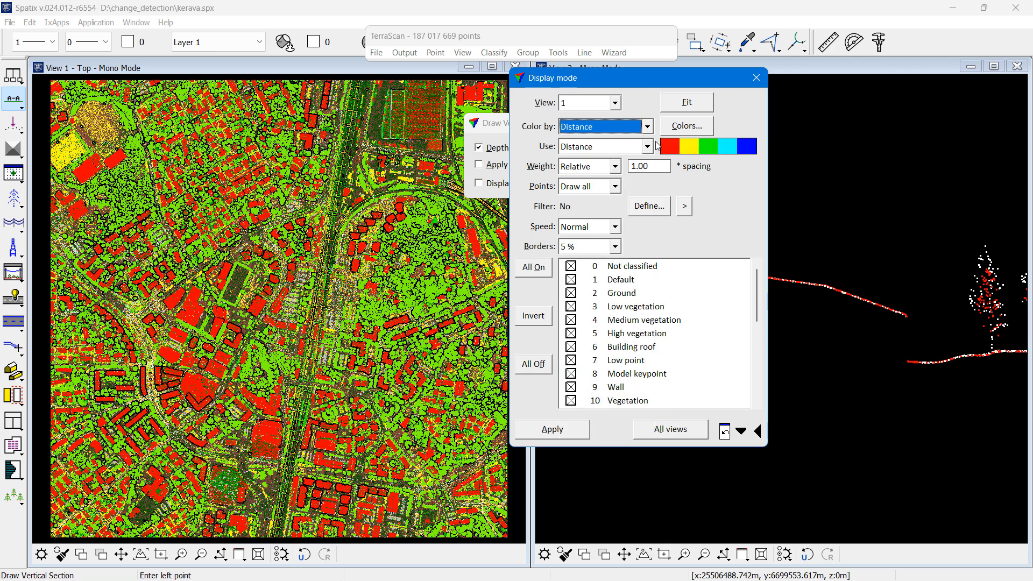
click(600, 146)
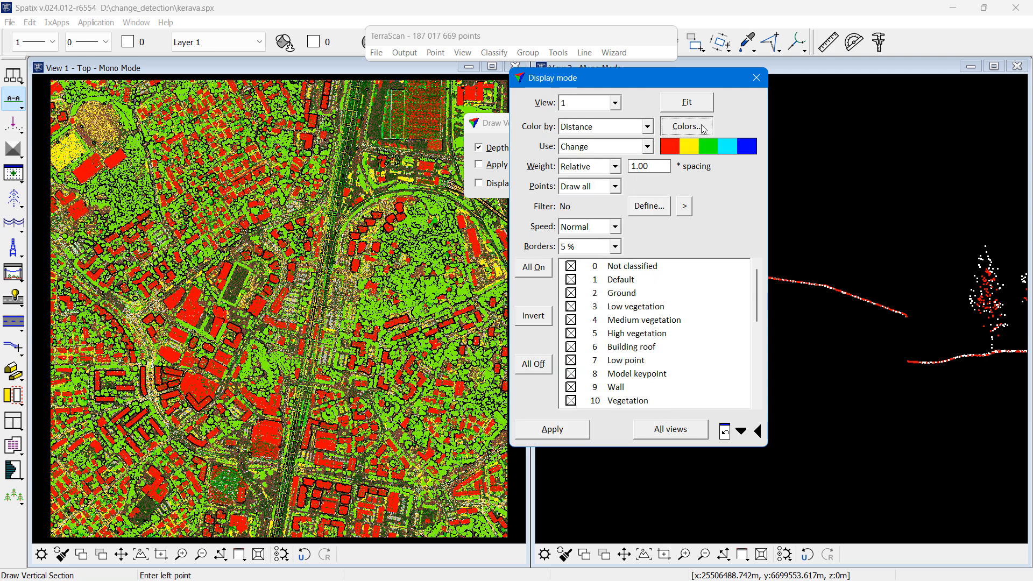
click(683, 126)
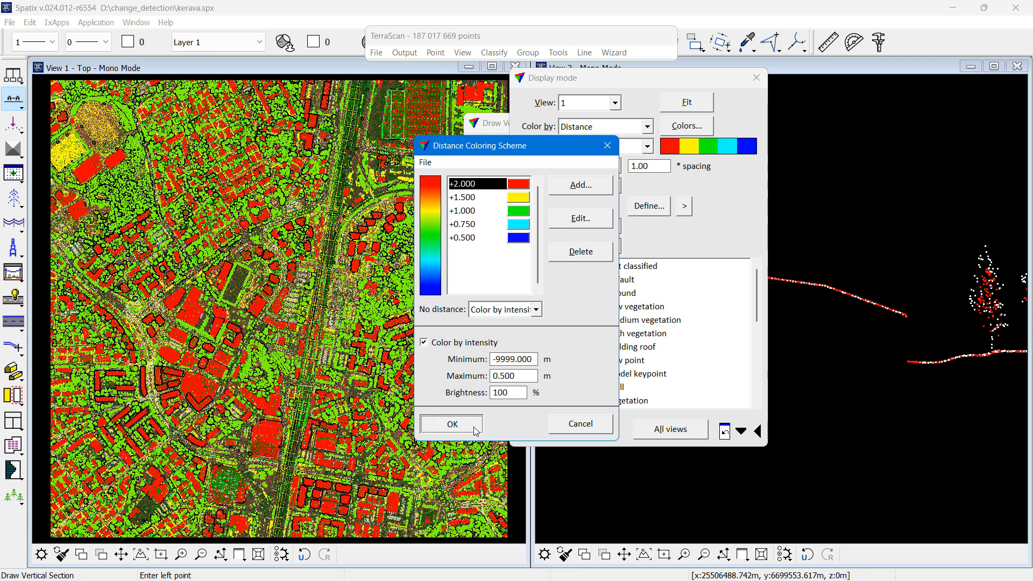
click(451, 424)
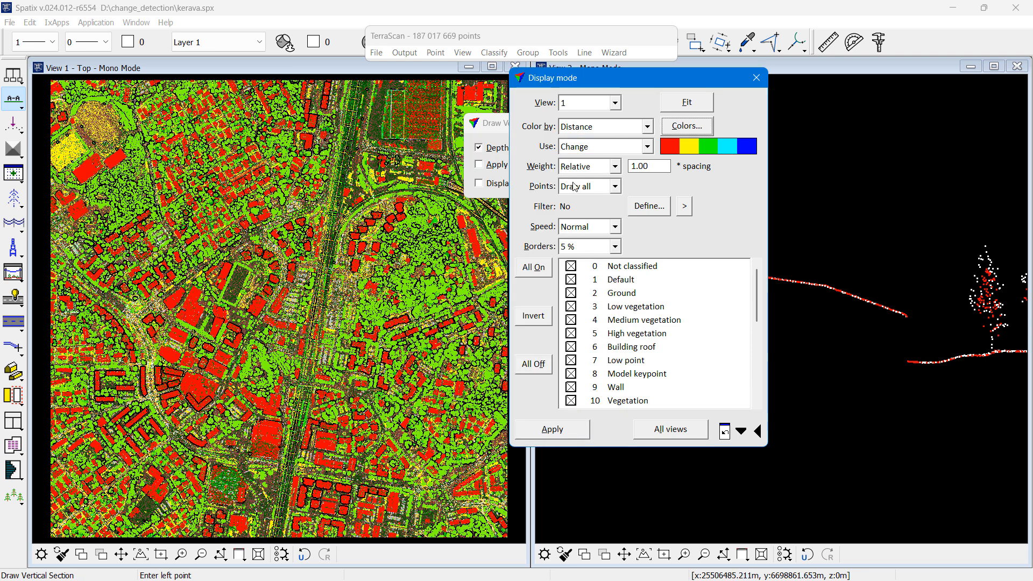
Draw Reference points in view 1 with a By distance filter of 5.000–999
click(614, 186)
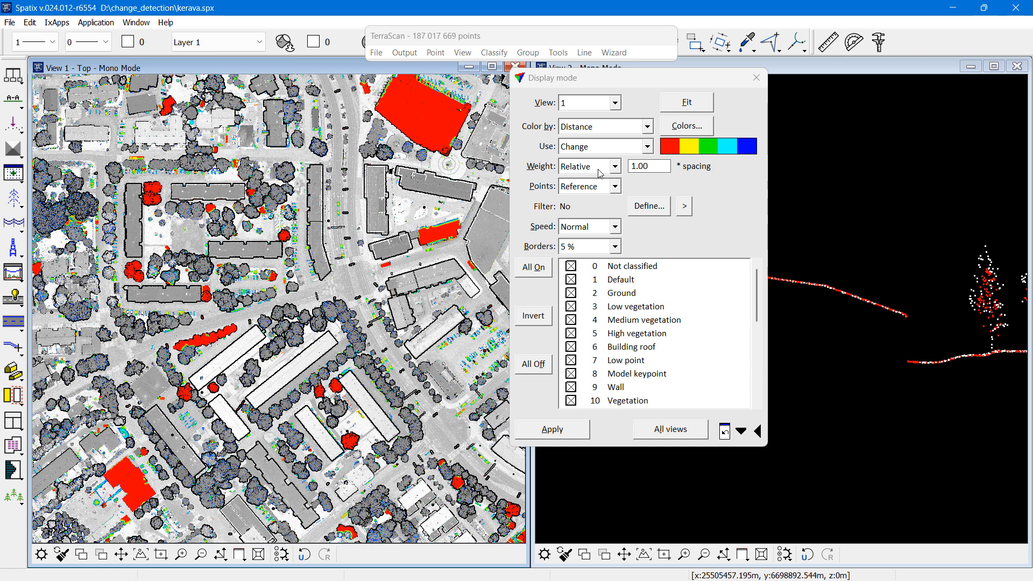
mouse_move(641, 210)
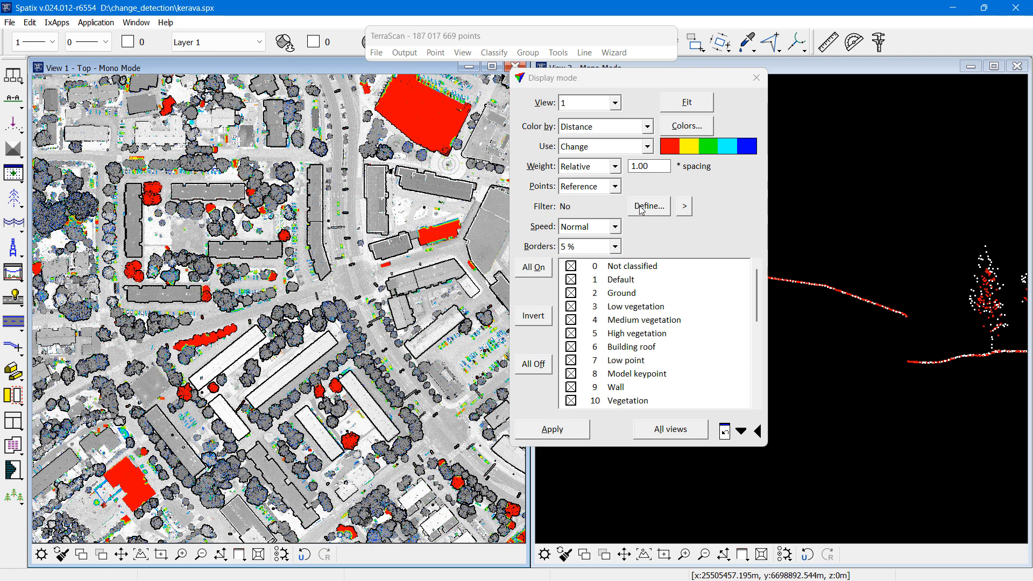
click(647, 205)
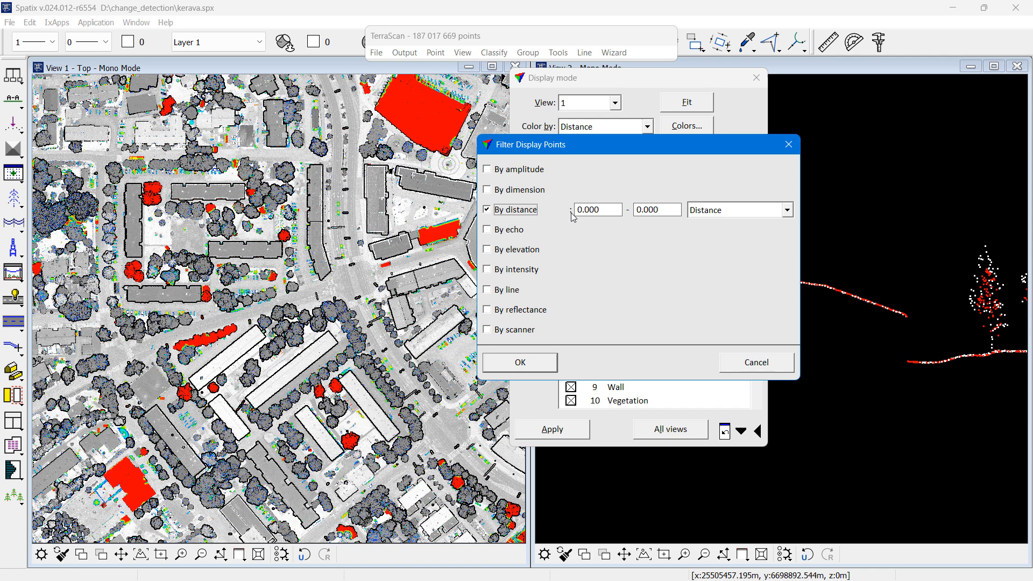
text(5.000)
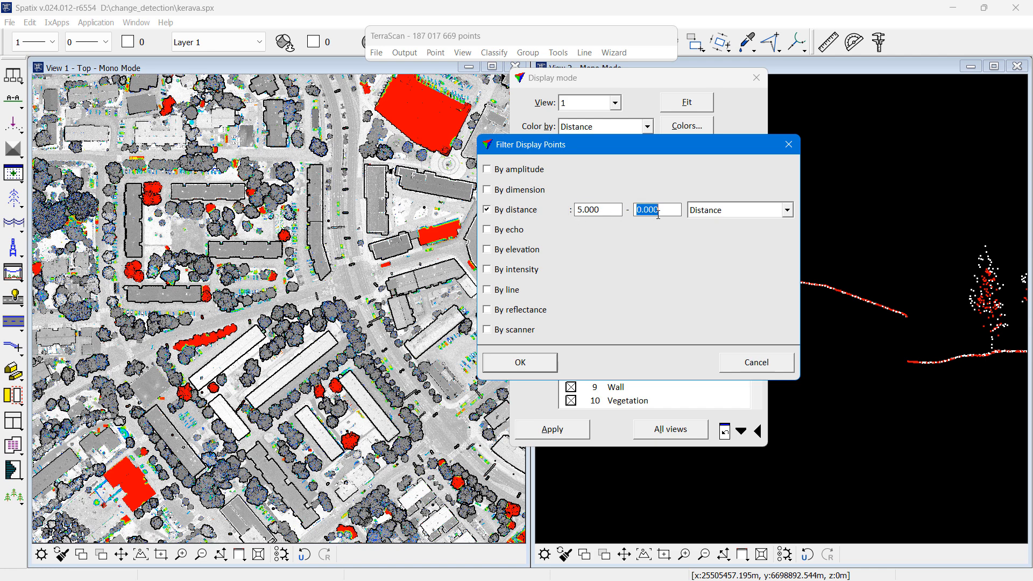
text(999)
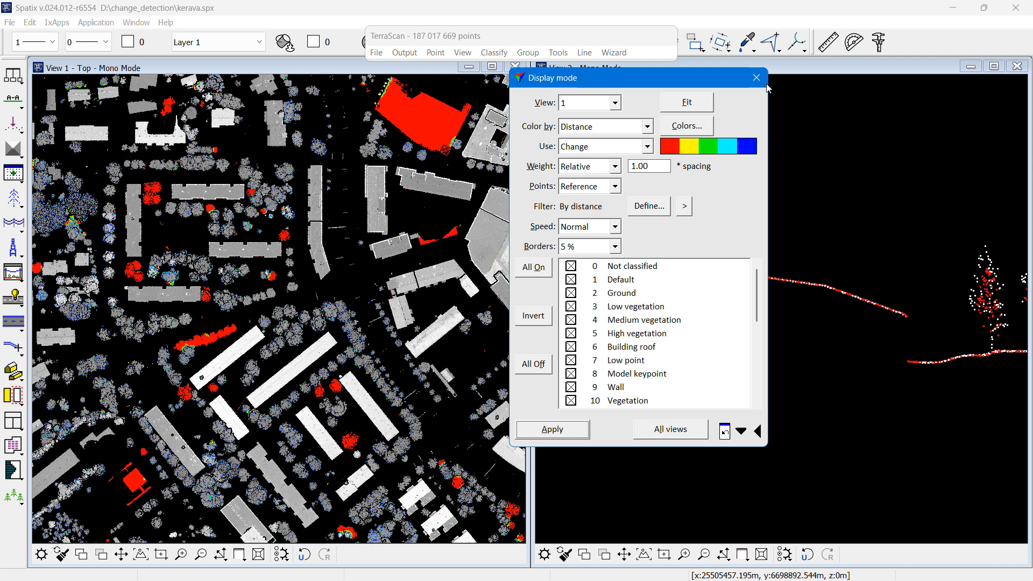
Cut narrow vertical sections through the courtyard trees and the red tree
click(755, 77)
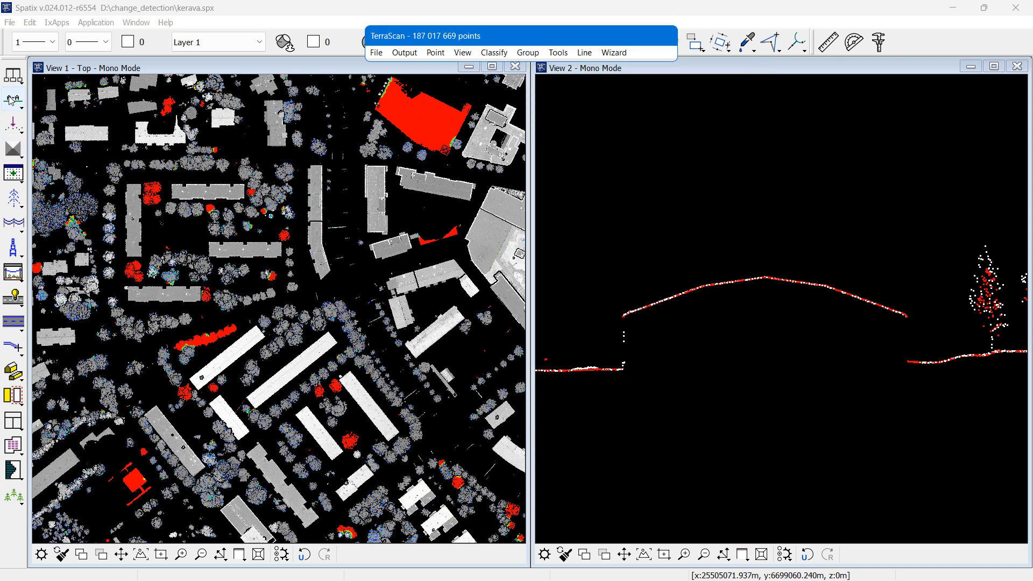
click(12, 99)
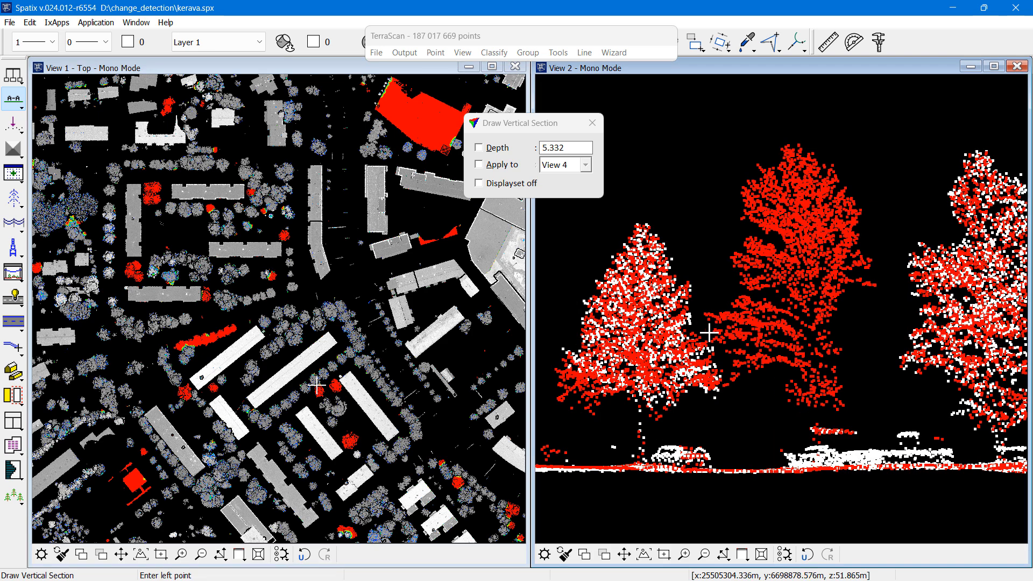
click(318, 386)
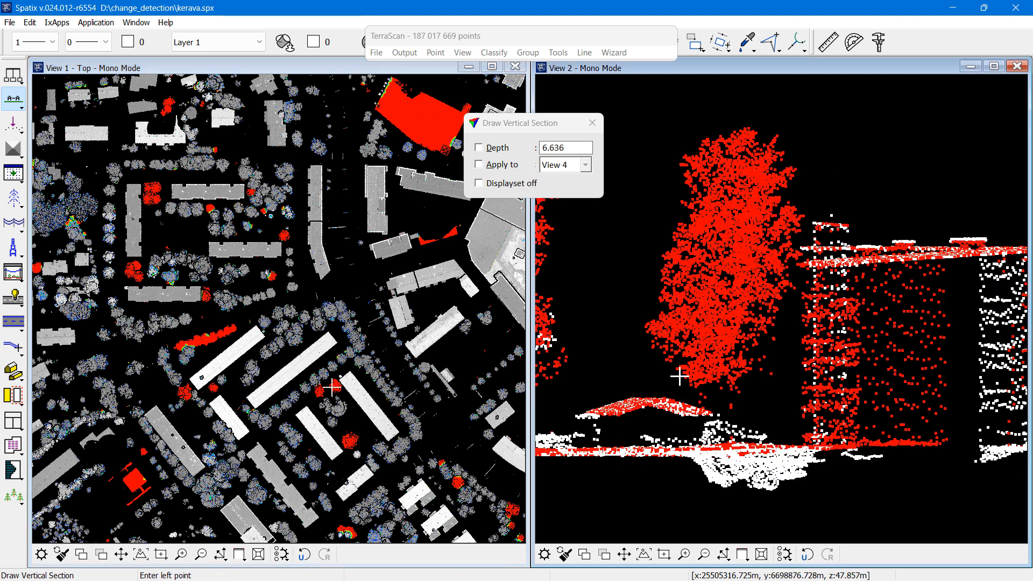
mouse_move(198, 352)
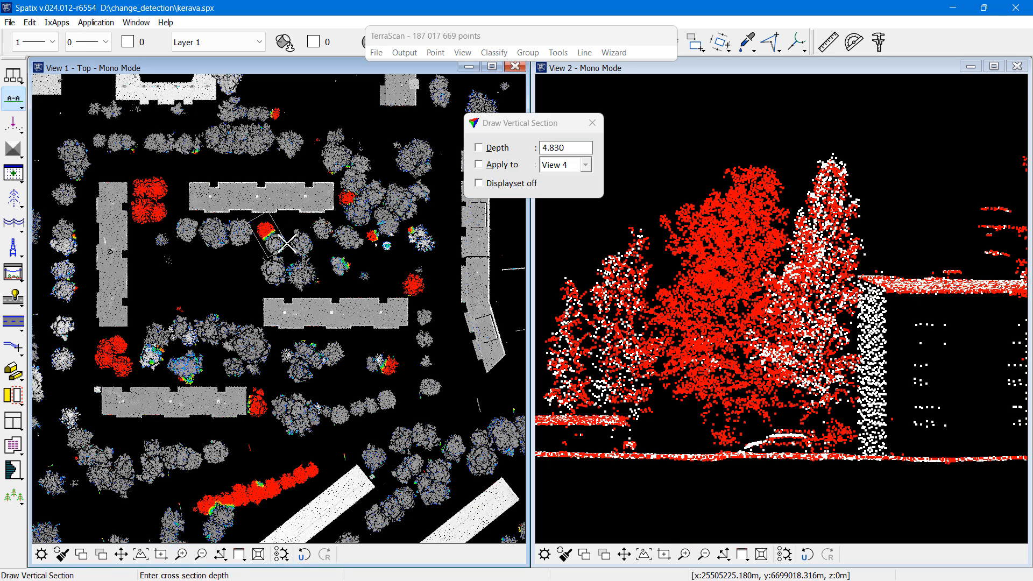
click(263, 227)
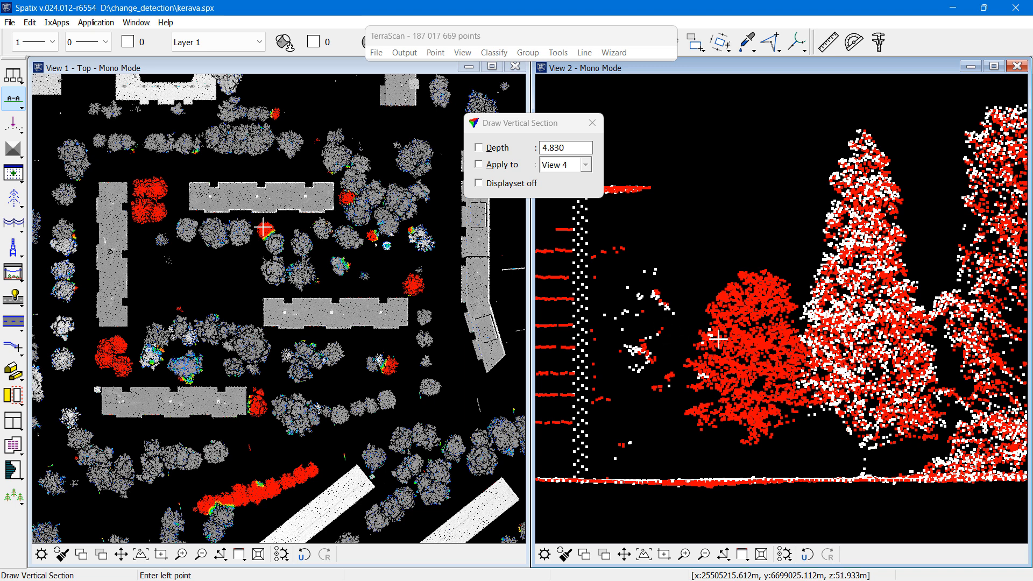
mouse_move(337, 214)
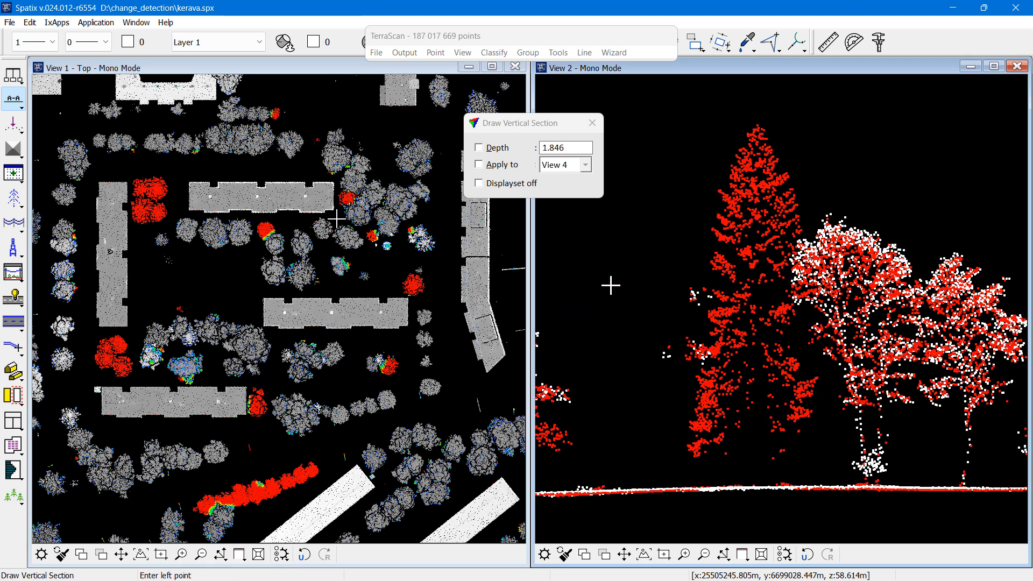
mouse_move(609, 284)
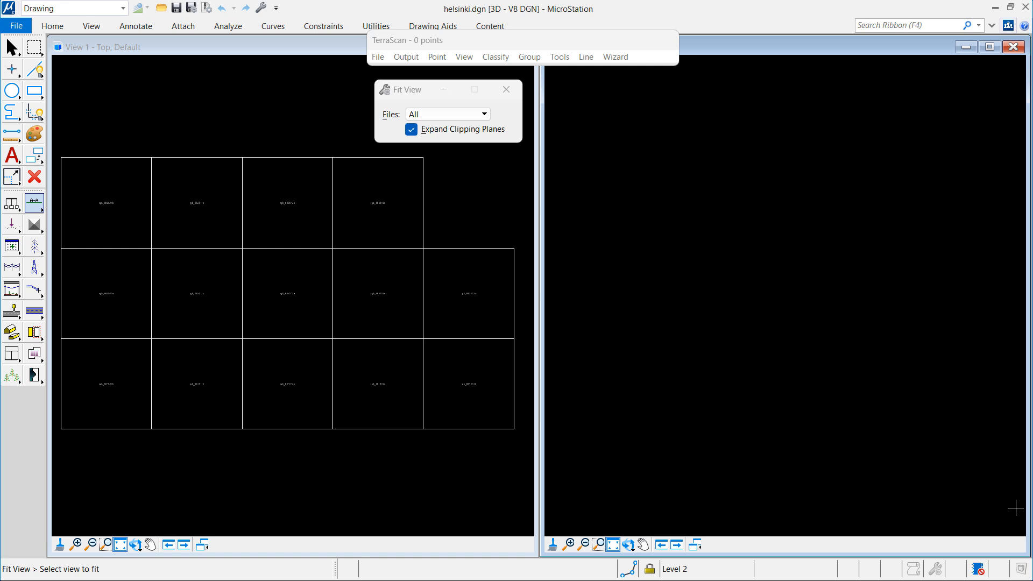
mouse_move(555, 183)
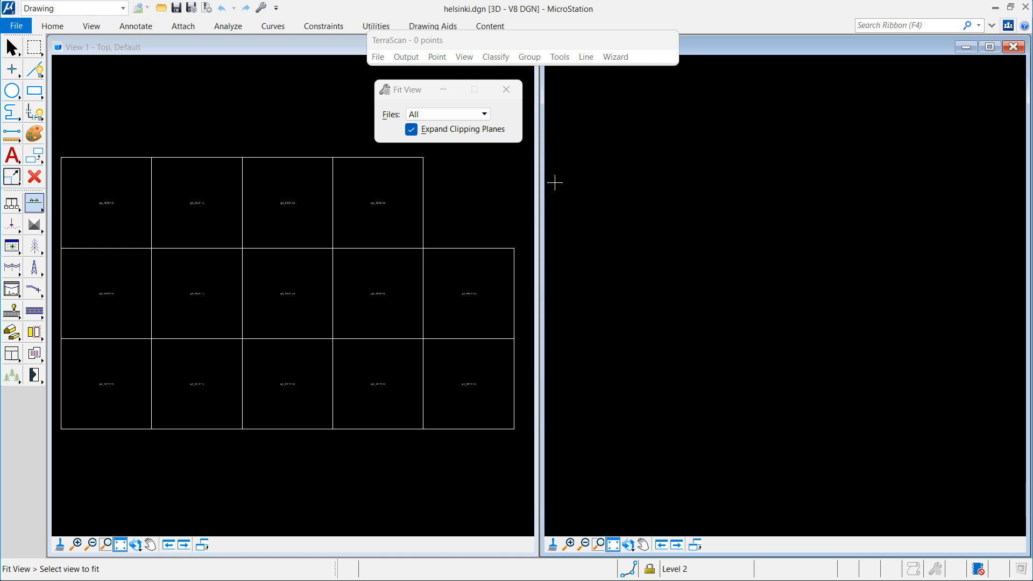
mouse_move(11, 201)
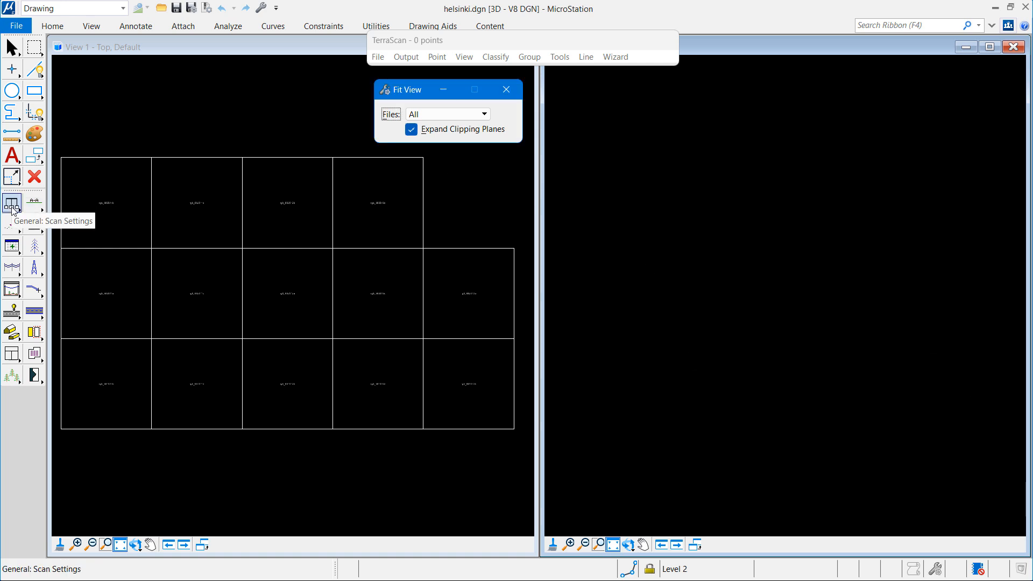
Inspect the Change distance extra attribute definition in the TerraScan settings
click(11, 201)
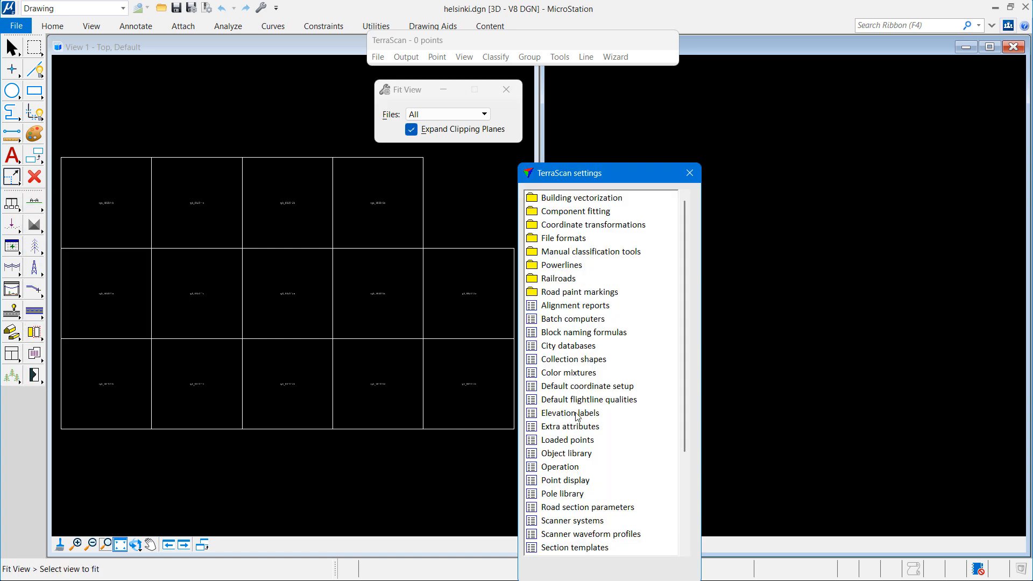
click(573, 426)
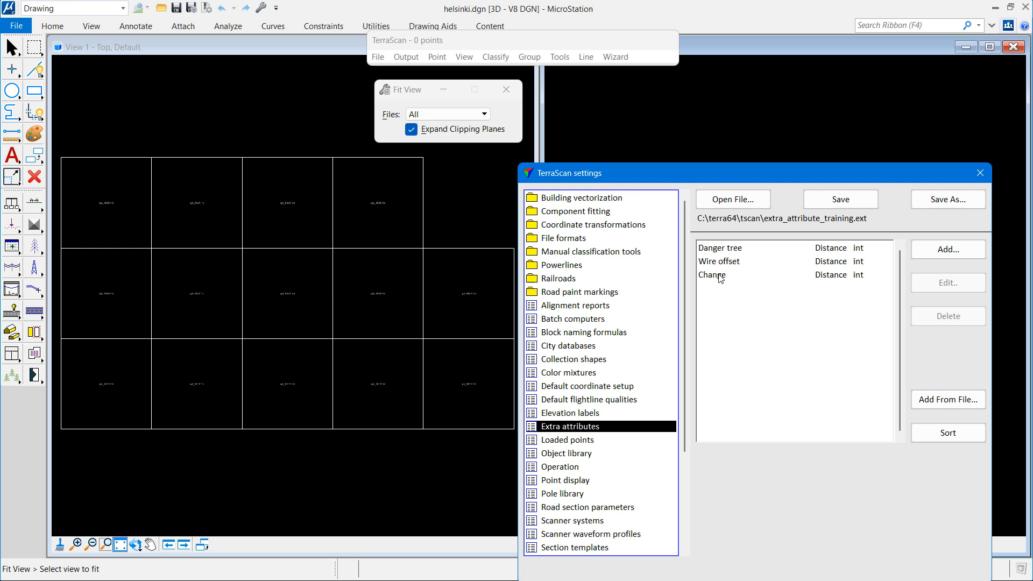
click(724, 275)
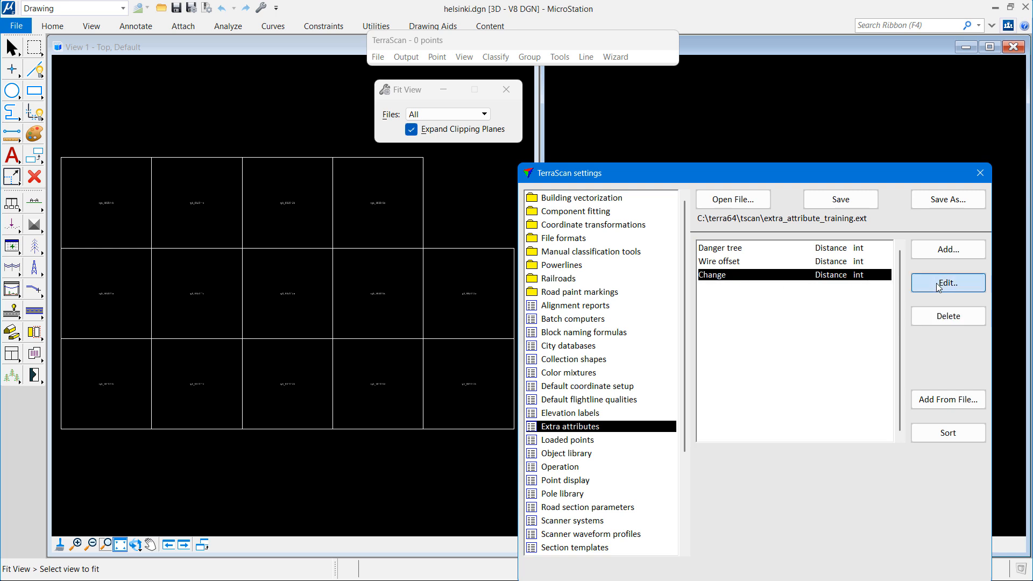
click(947, 283)
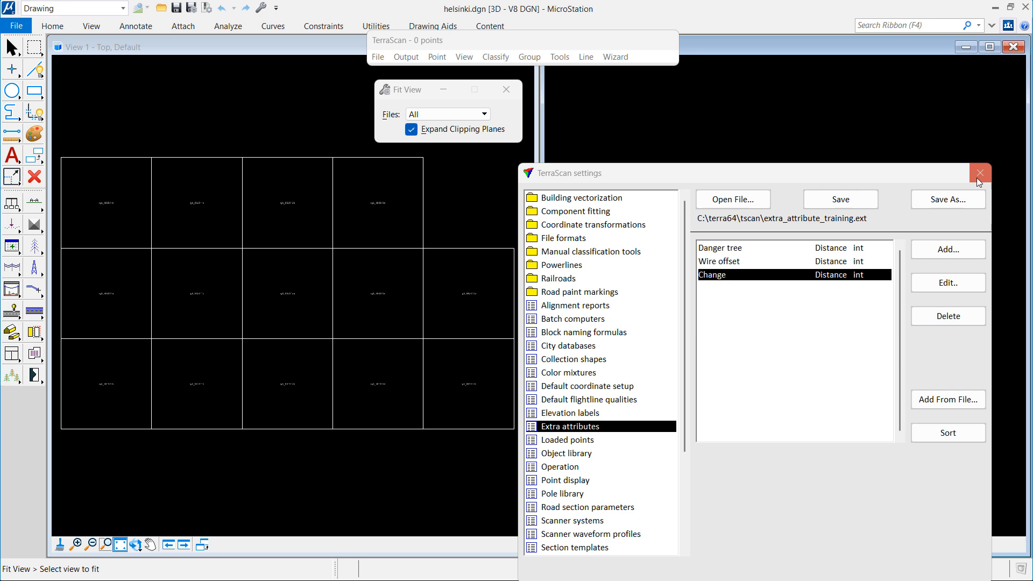
mouse_move(981, 173)
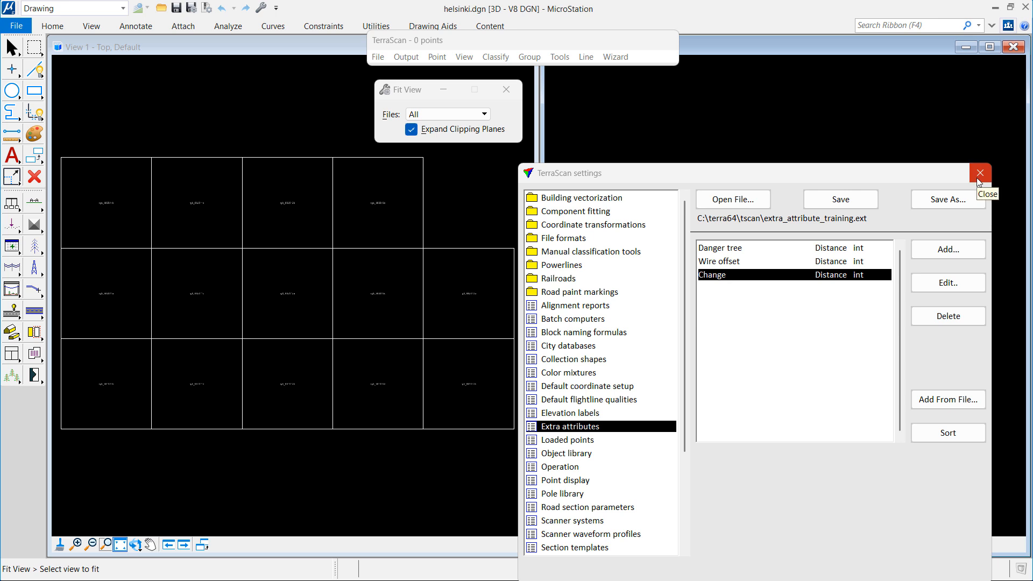
click(980, 172)
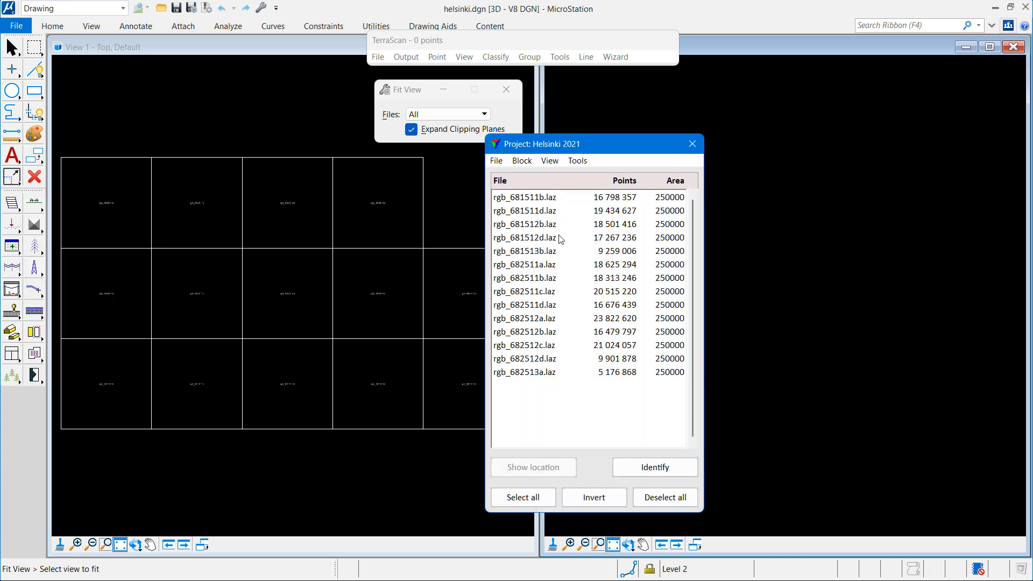
Check the project information shows the 2017 reference project, then load the change macro
click(495, 160)
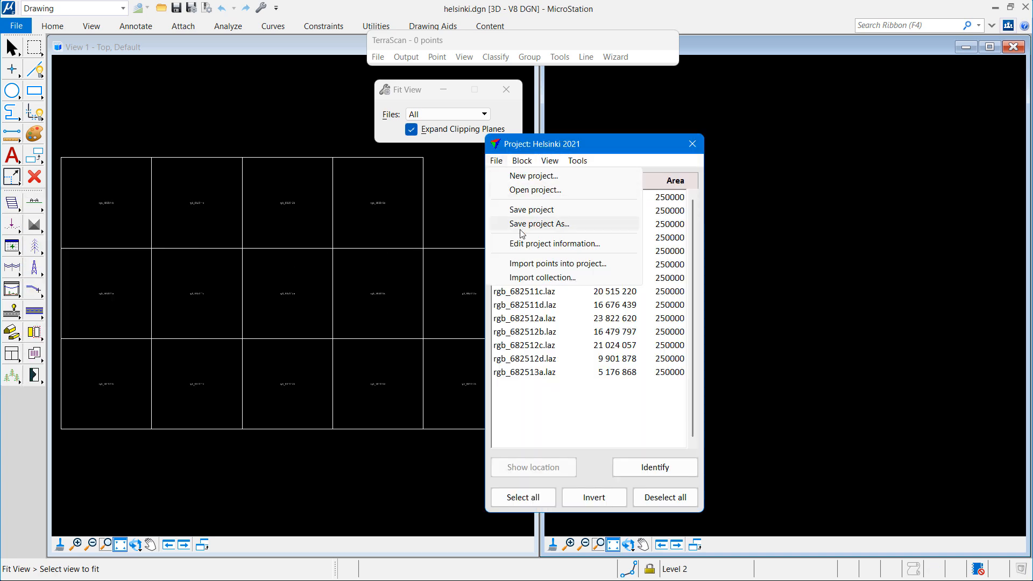
click(550, 243)
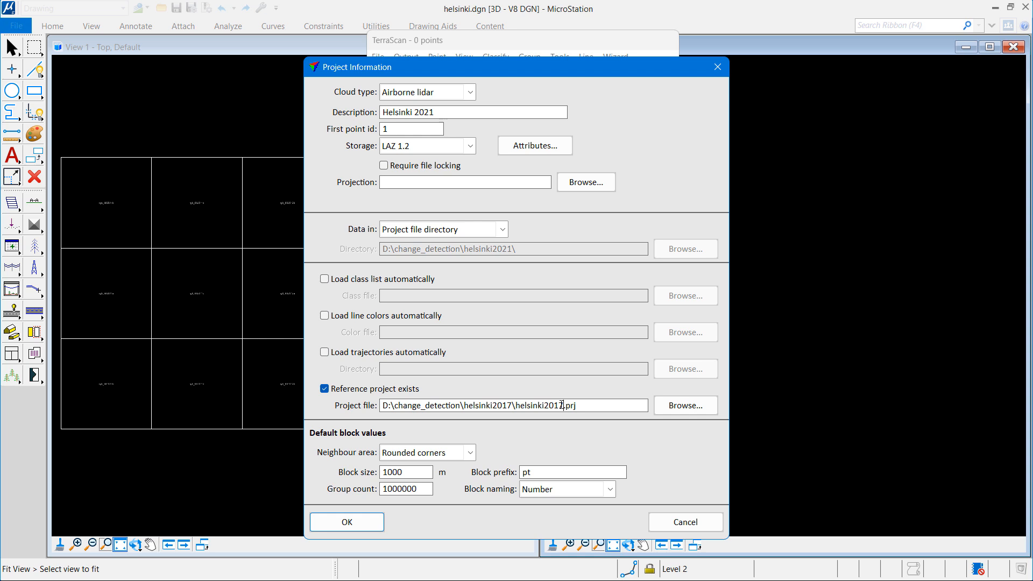
double_click(553, 406)
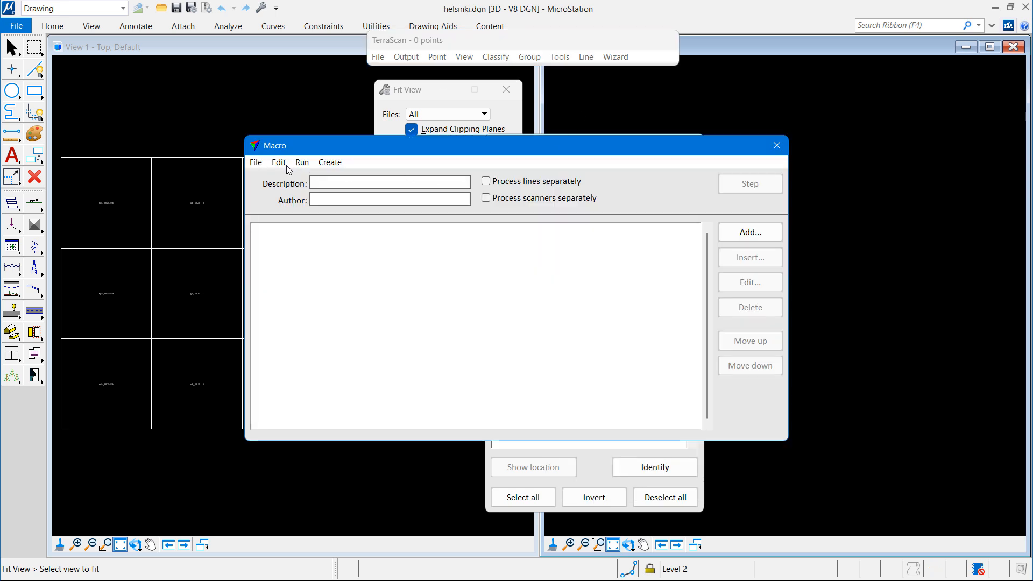
click(255, 163)
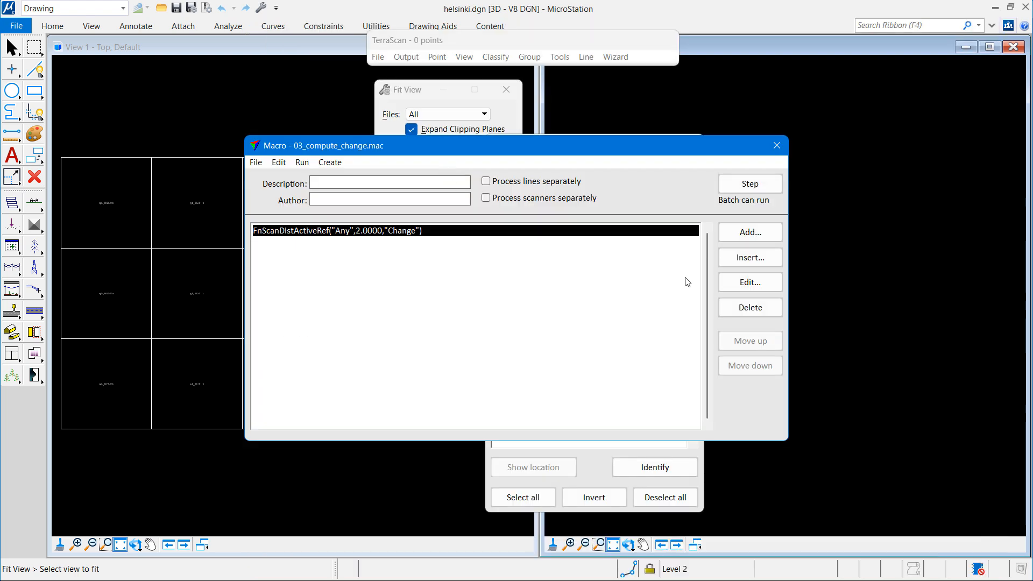
Review the FnScanDistActiveRef step storing distances within 2.0 m into Change, unchanged
click(749, 281)
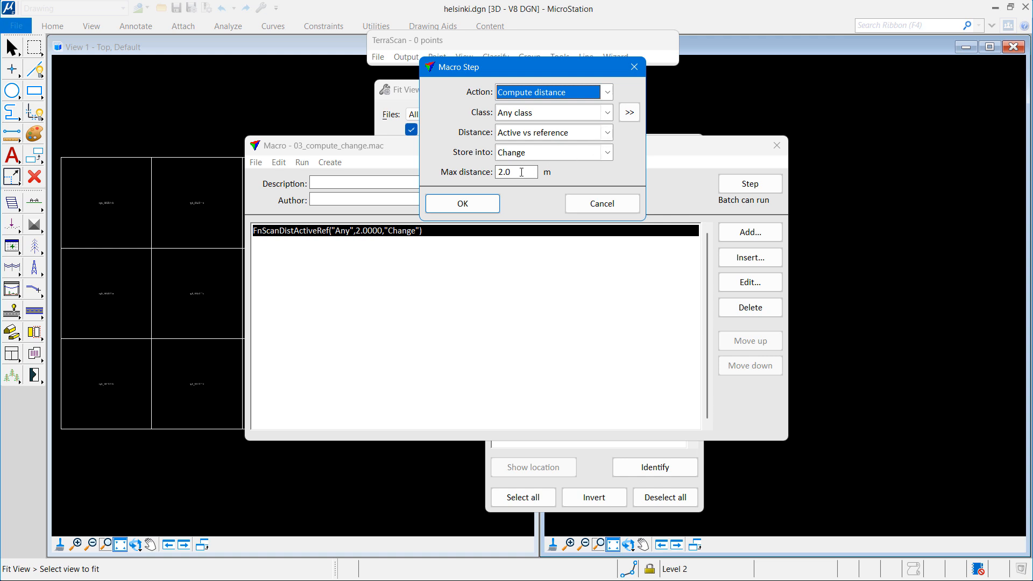
mouse_move(601, 203)
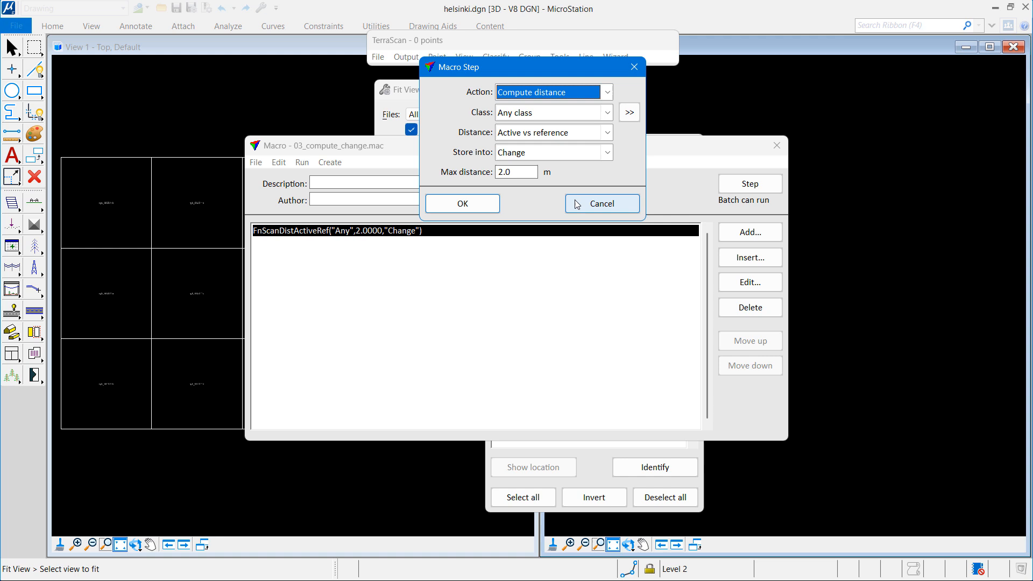
click(600, 203)
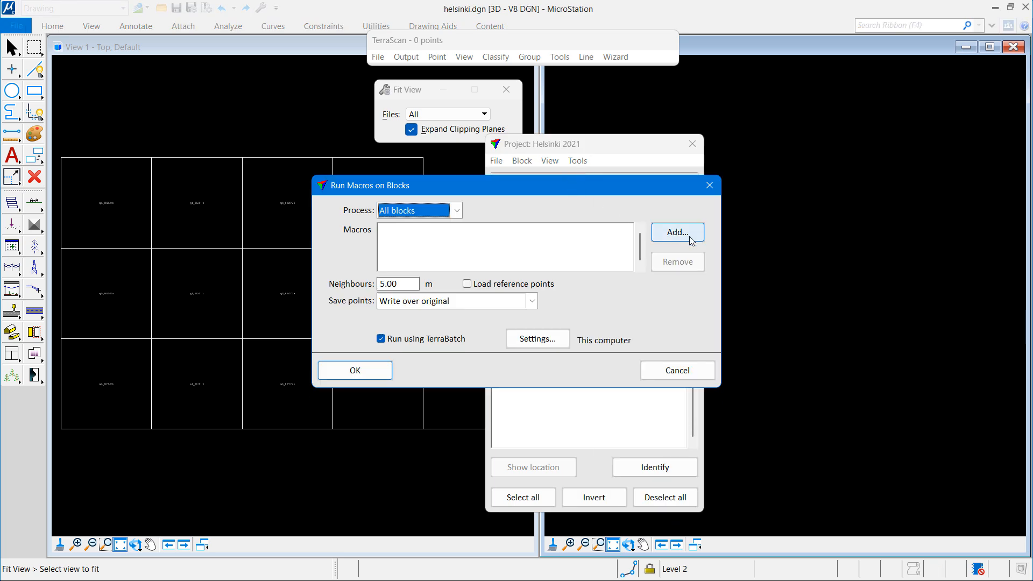
Run 03_compute_change.mac on all blocks with reference points, eight TerraBatch instances
click(677, 232)
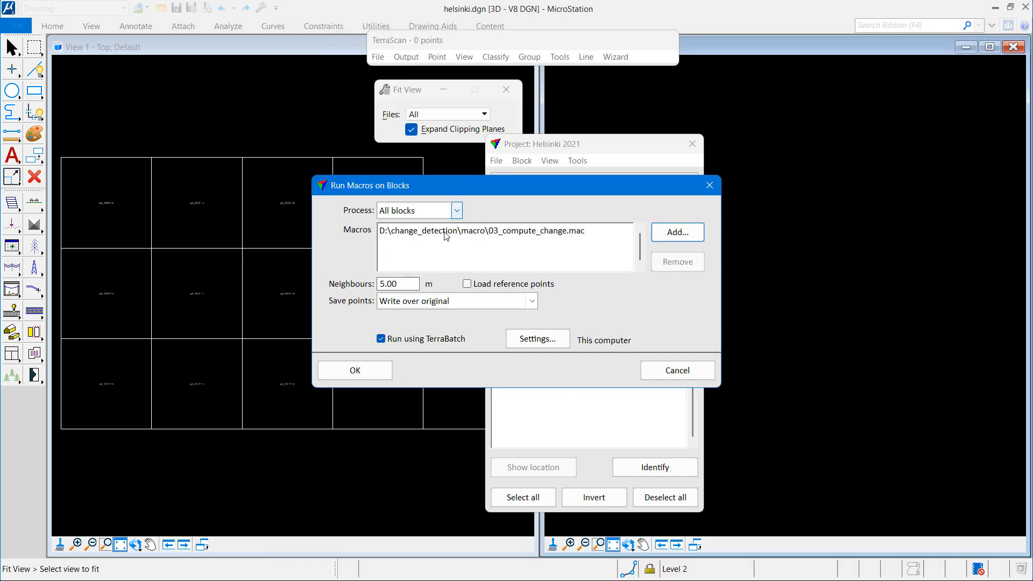
click(467, 283)
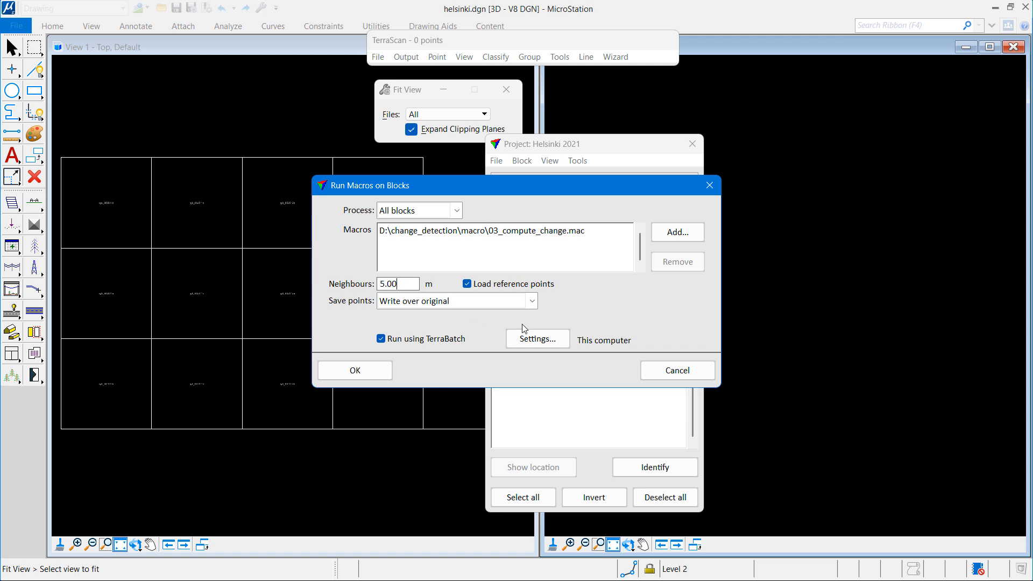
click(537, 339)
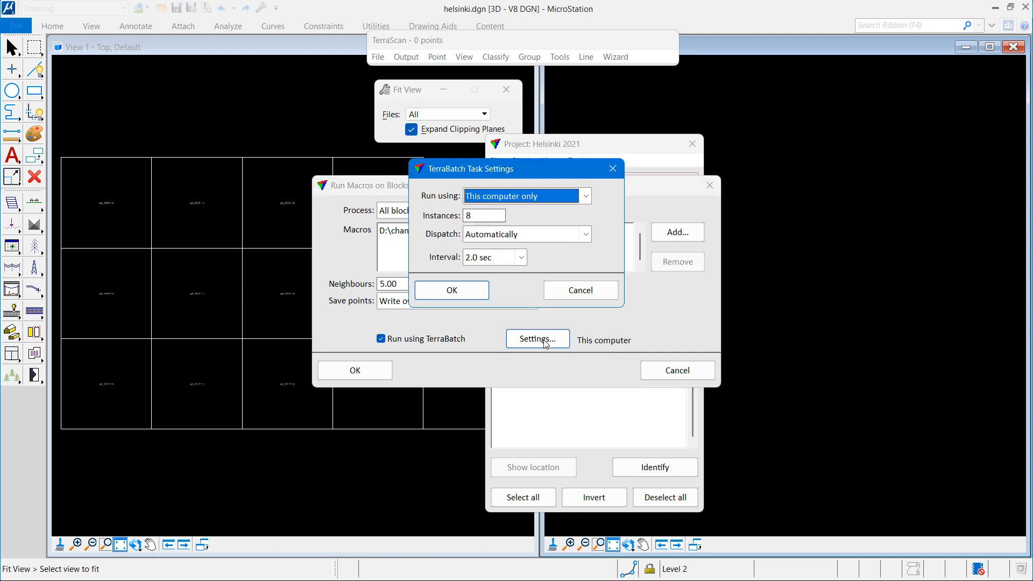
click(521, 257)
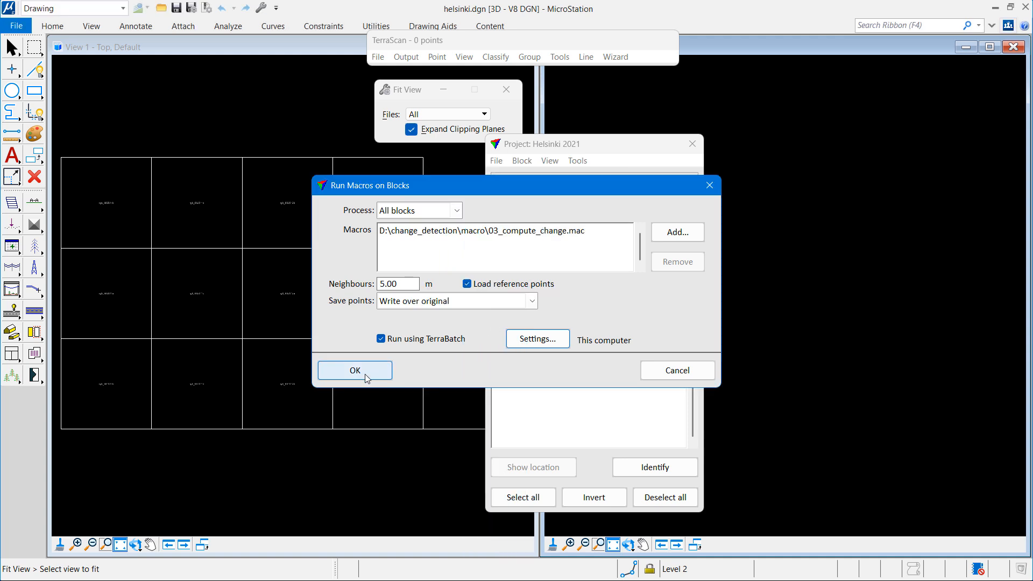
mouse_move(366, 373)
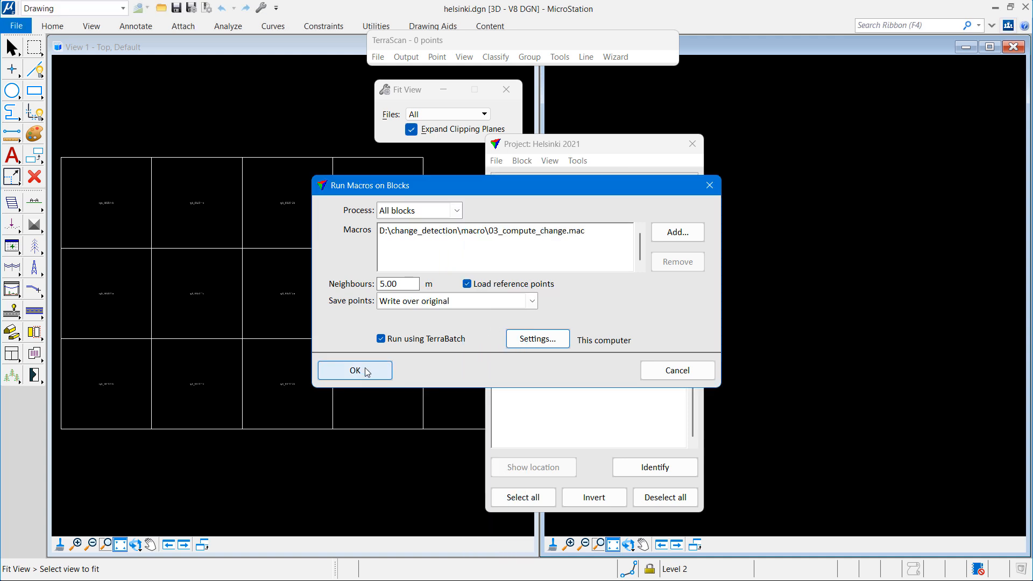
click(354, 369)
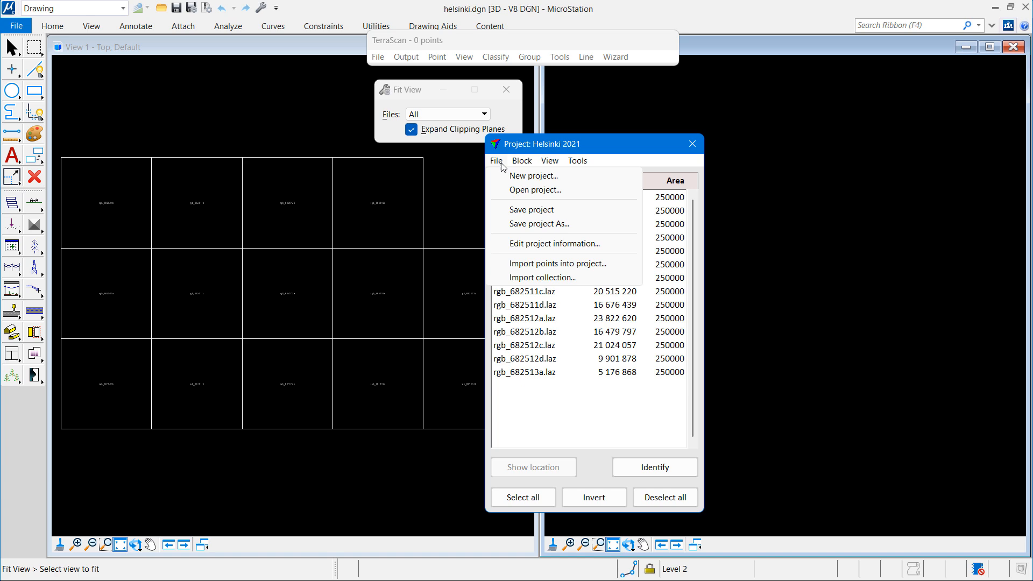
Open the helsinki2017 project and view its project information
click(535, 190)
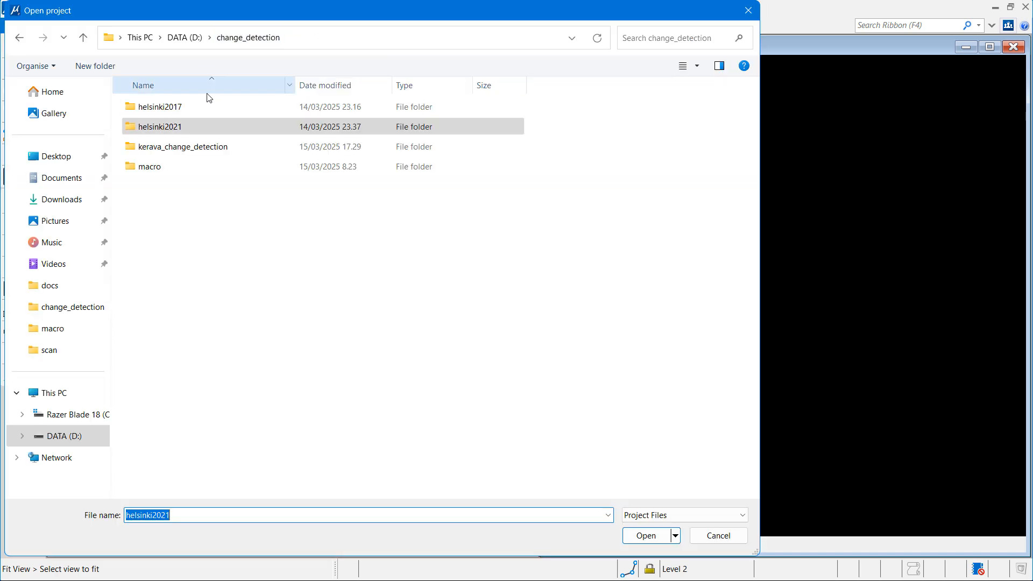
click(646, 535)
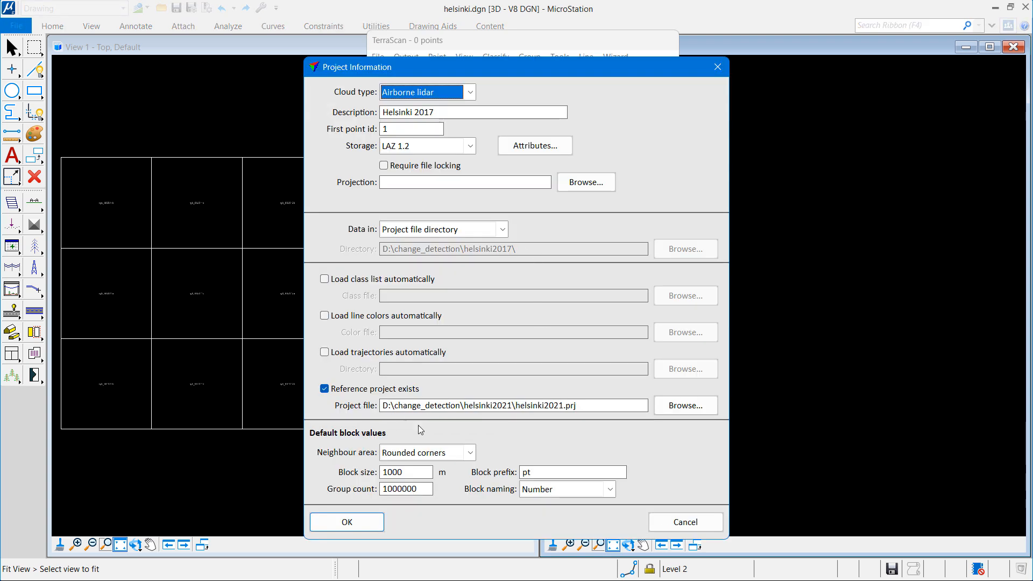
double_click(422, 112)
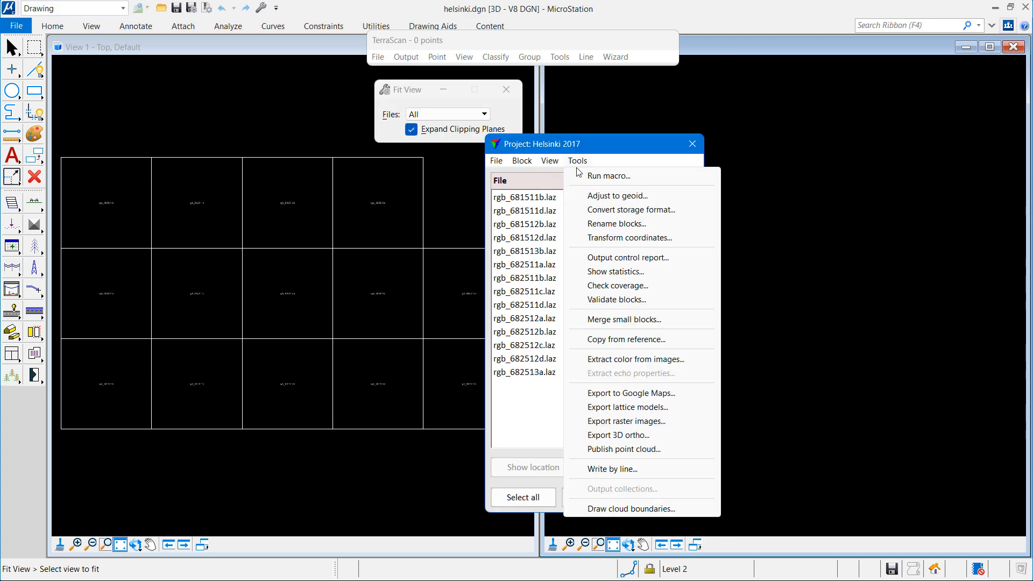
Run 03_compute_change.mac with reference points over all Helsinki 2017 blocks until TerraDispatcher finishes
click(607, 176)
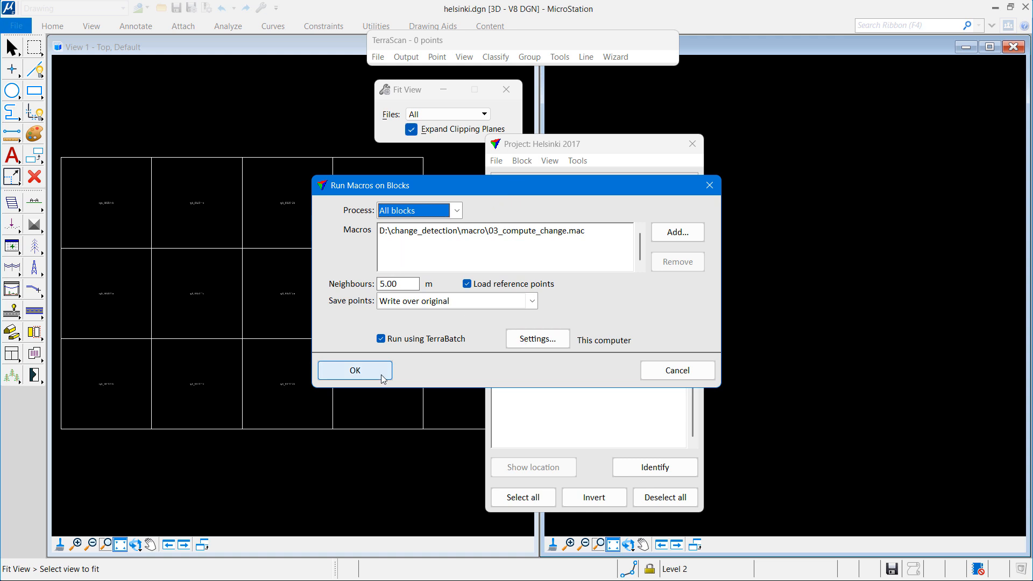
click(354, 369)
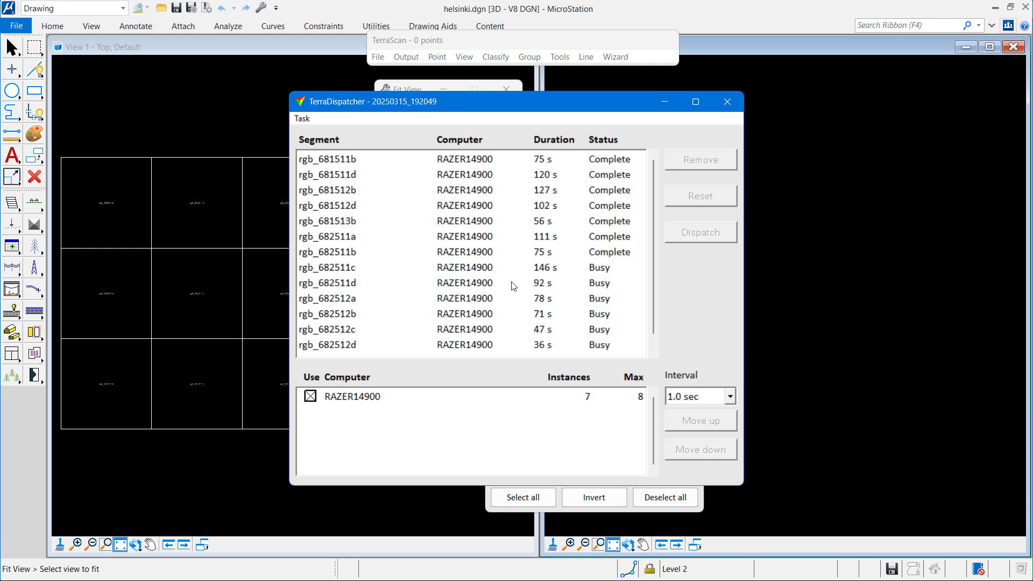
scroll(down, 3)
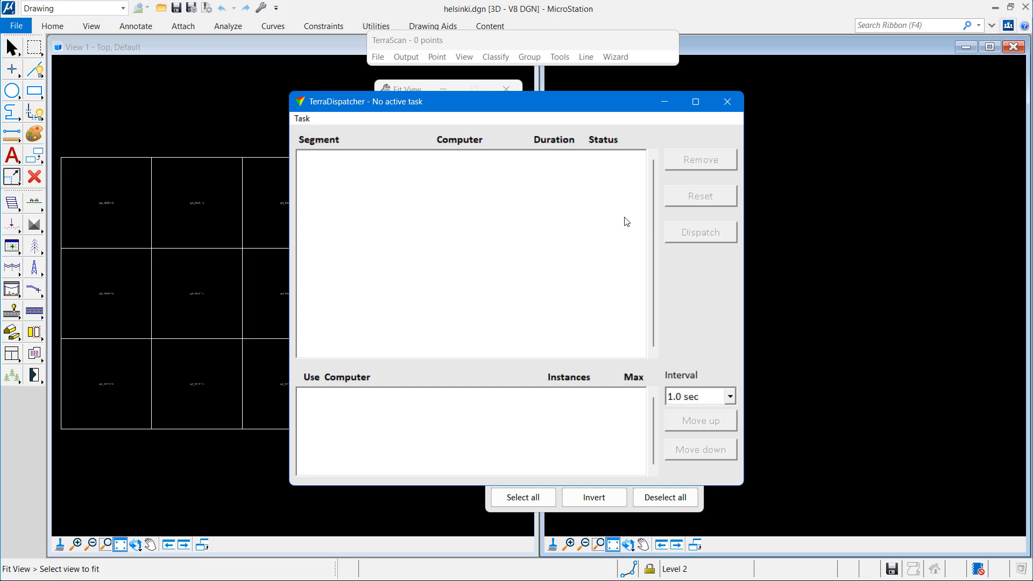
click(726, 101)
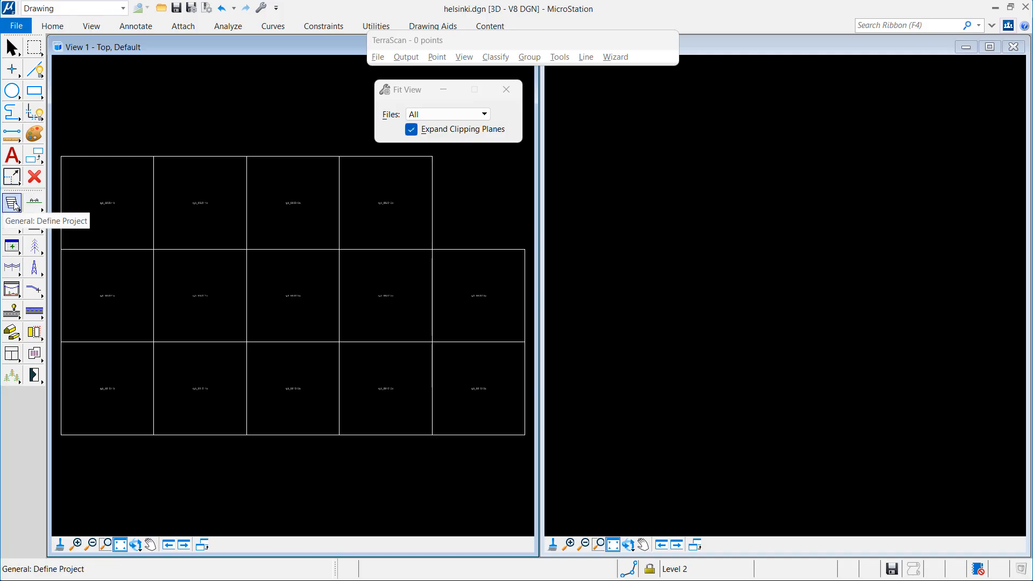
Open block rgb_681512d.laz with its reference points, loading about 29 million points
click(11, 203)
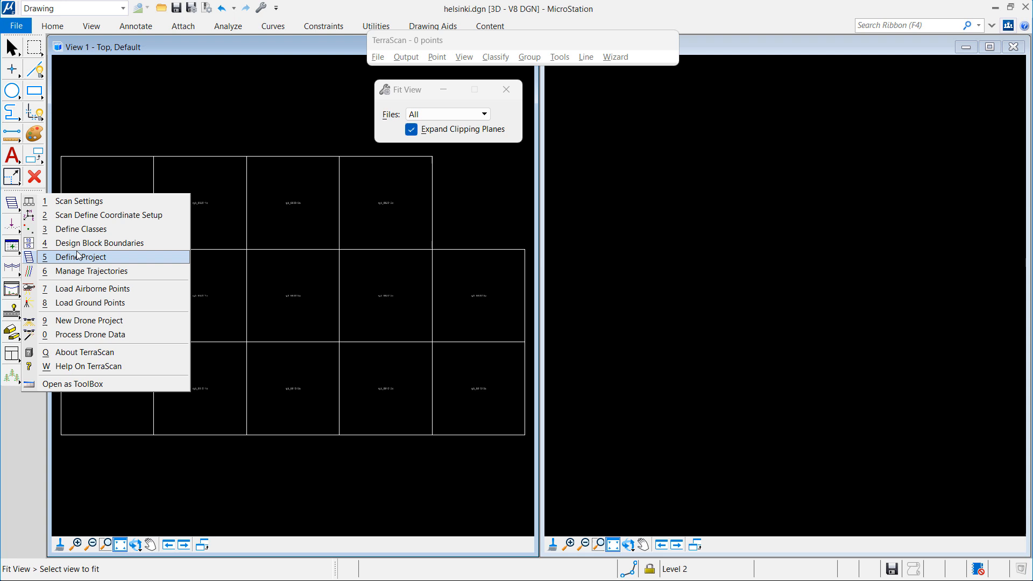
click(81, 257)
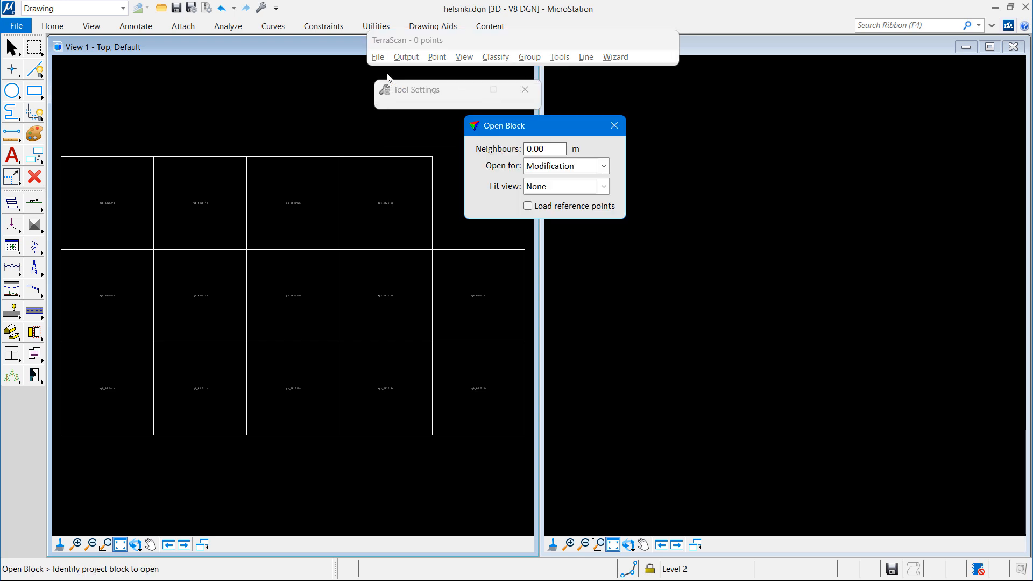
click(528, 205)
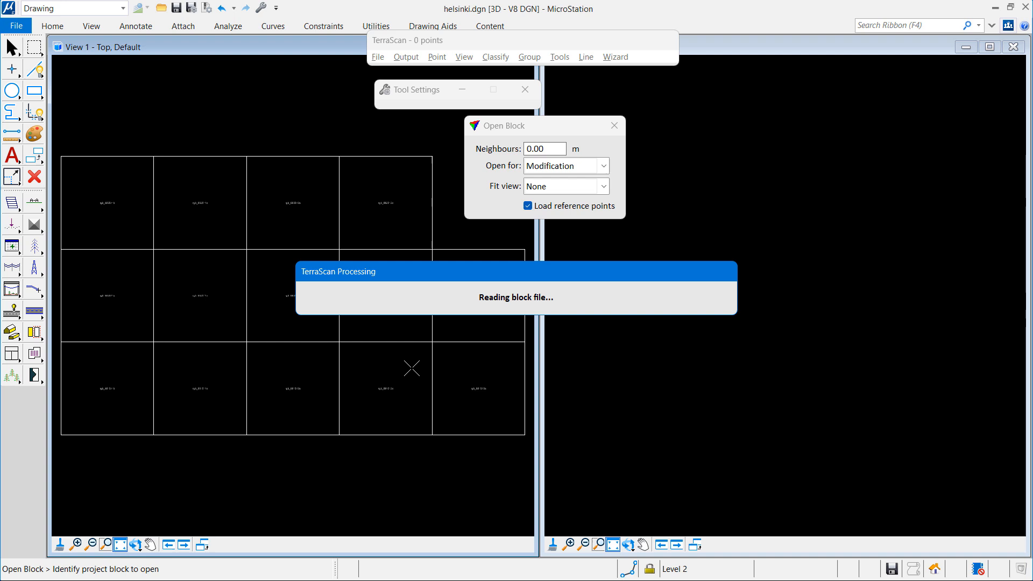
click(385, 388)
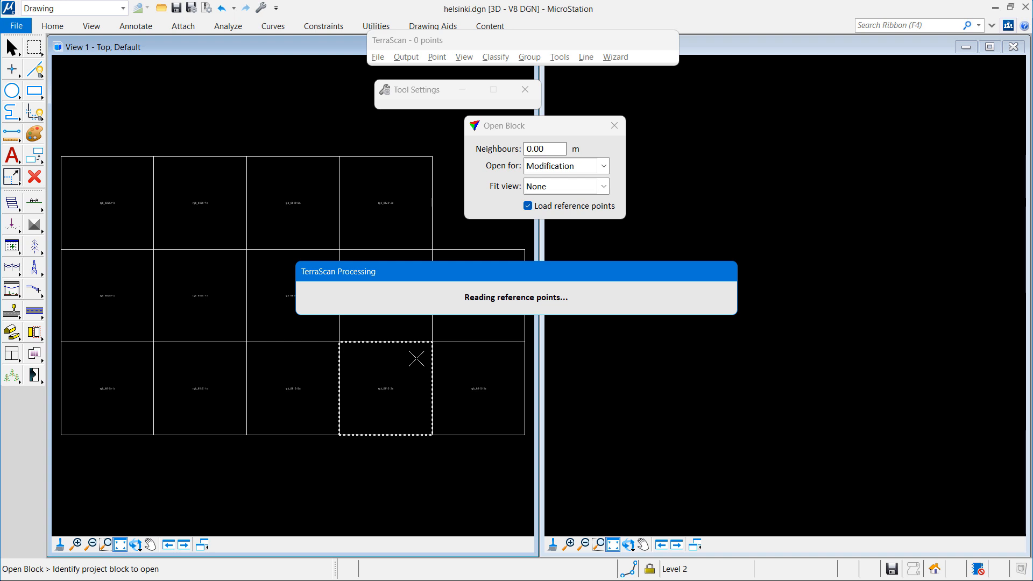
mouse_move(410, 278)
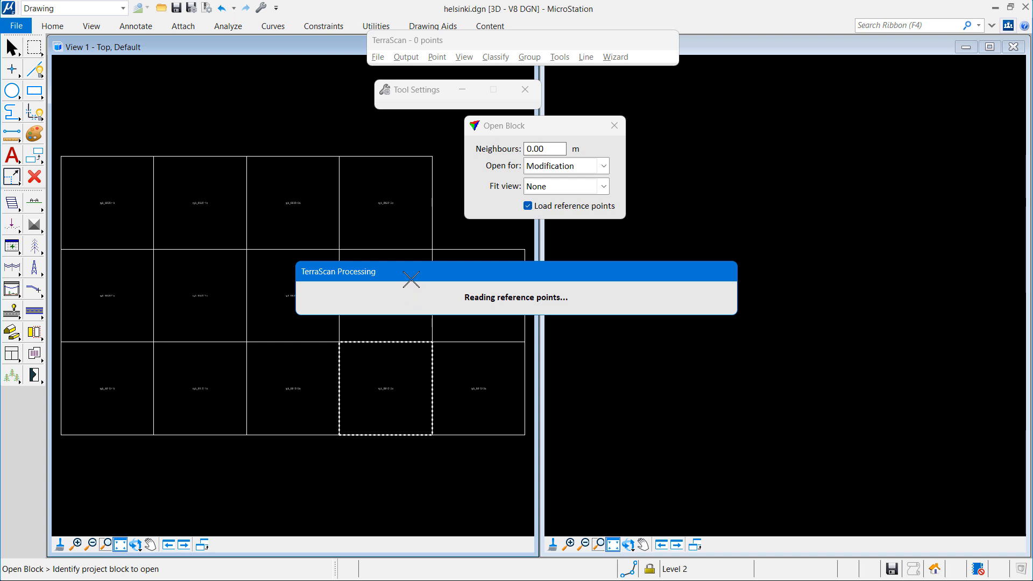
click(385, 388)
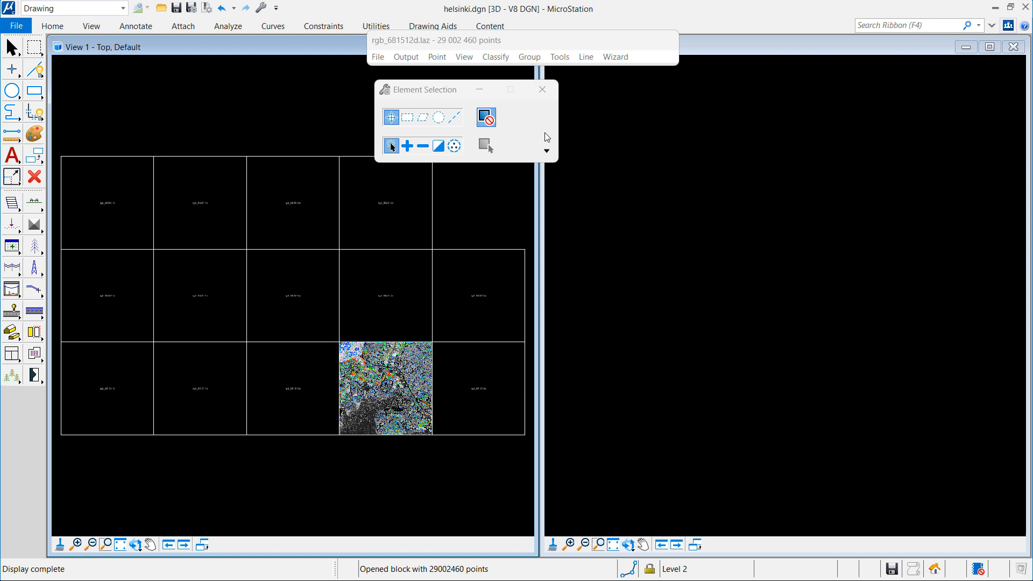
Colour view 1 by Distance using Change, drawing only active points
click(464, 57)
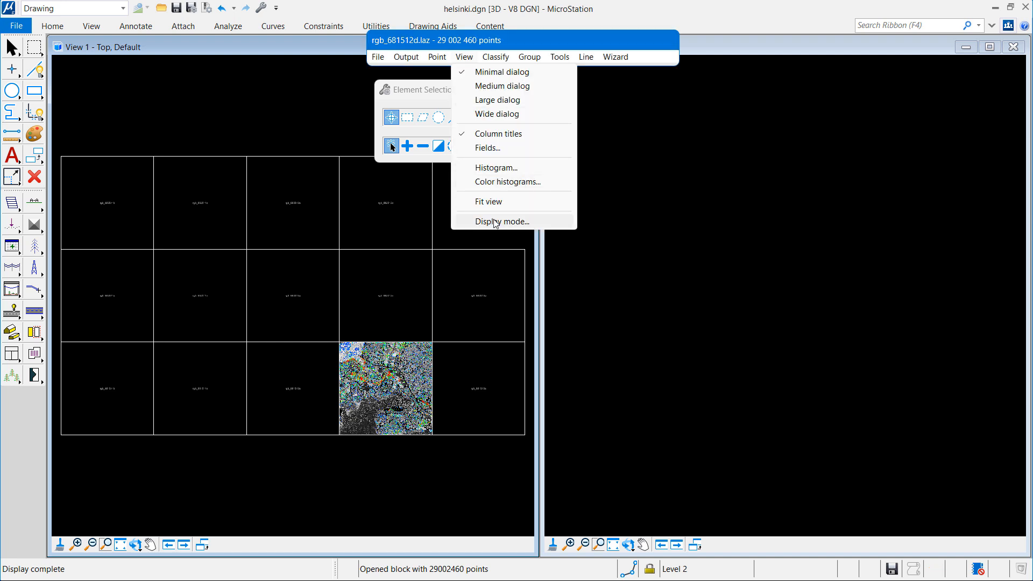
click(502, 220)
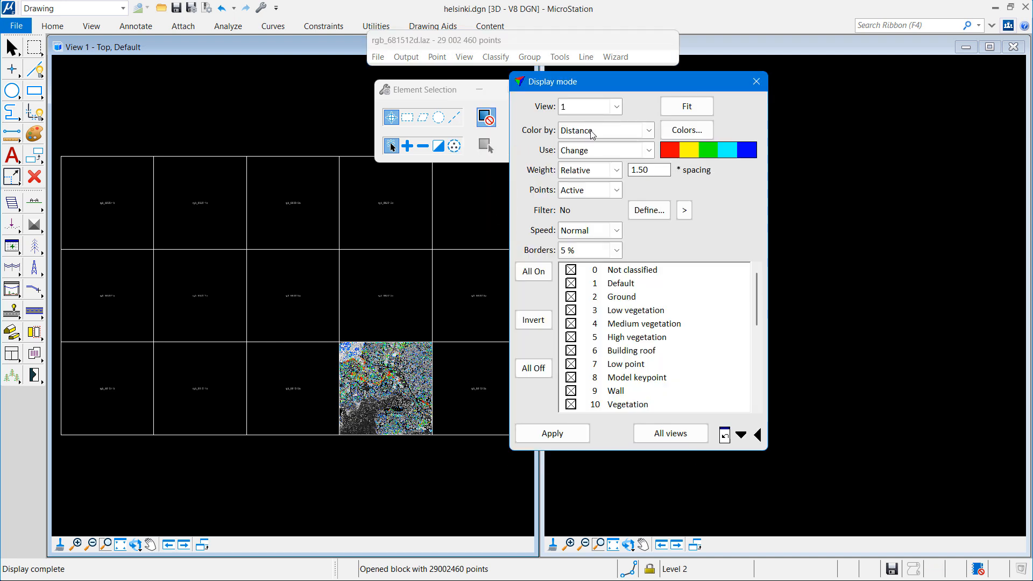
click(599, 130)
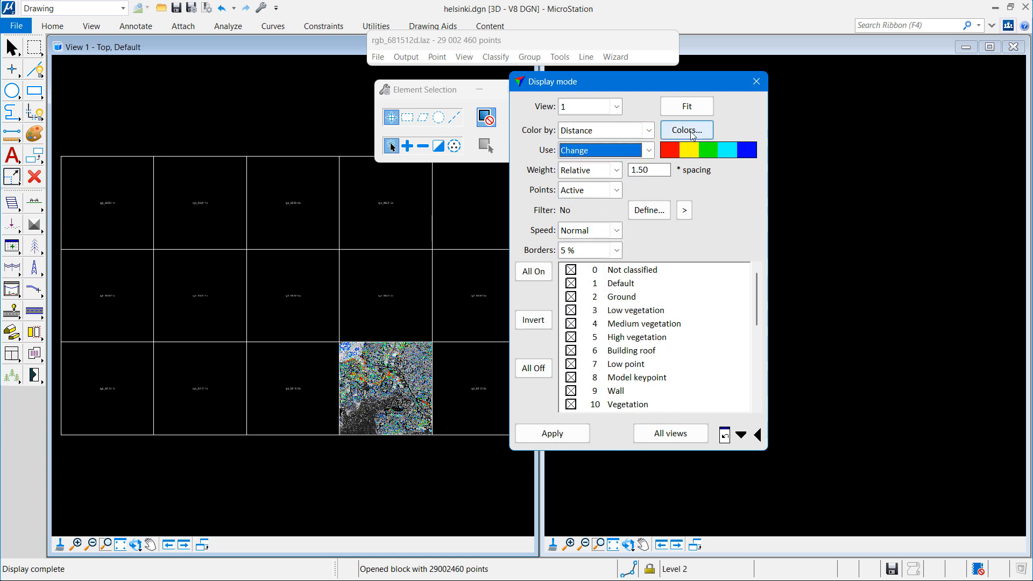
click(685, 130)
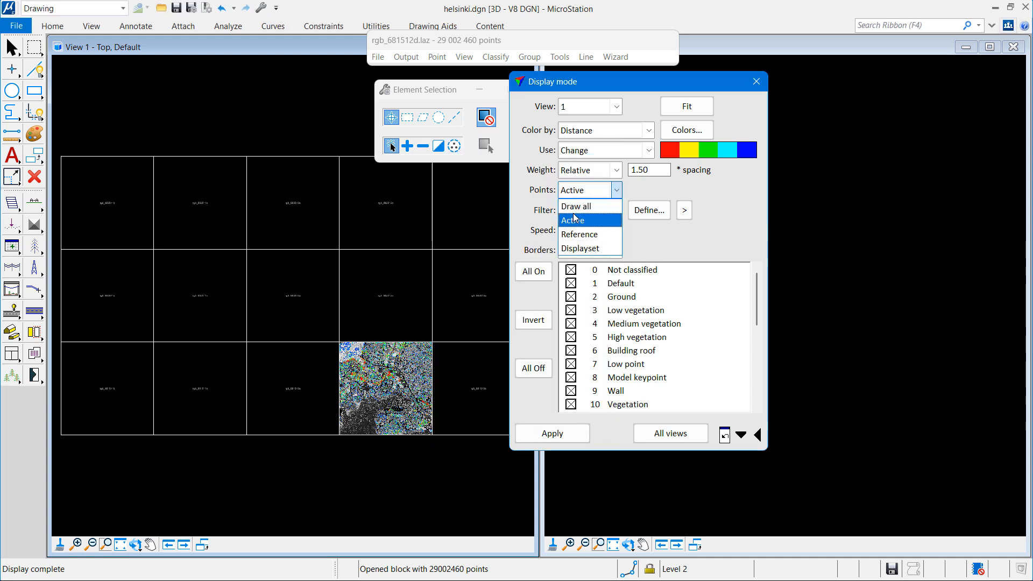
click(572, 220)
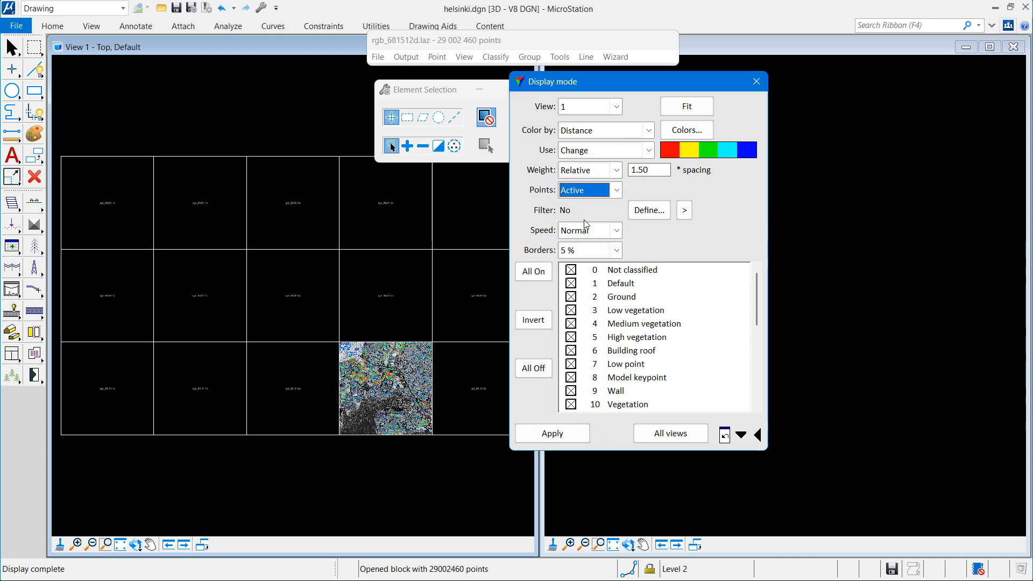
click(552, 434)
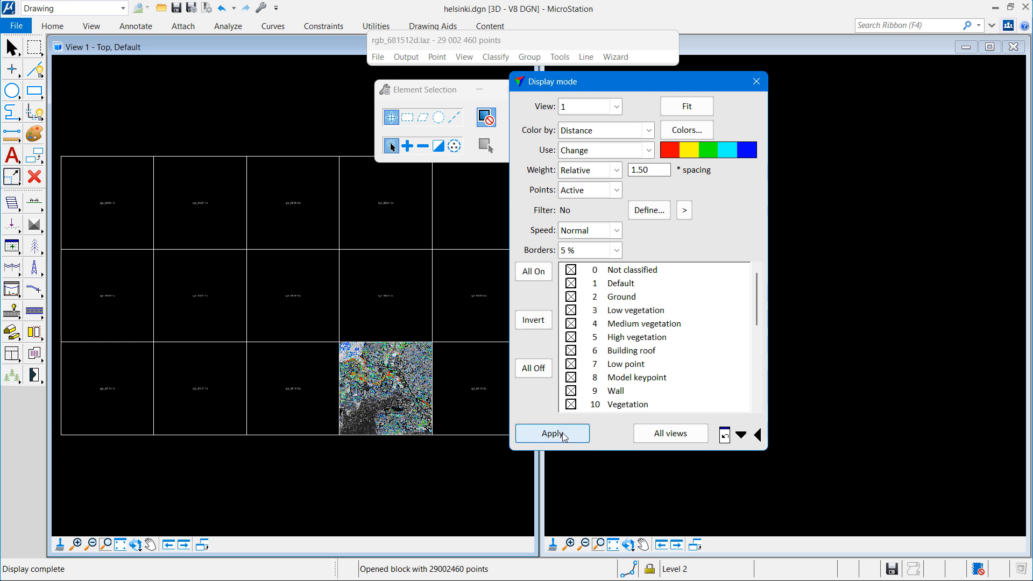
Set view 2 to RGB colour with point weight 2.50
click(615, 107)
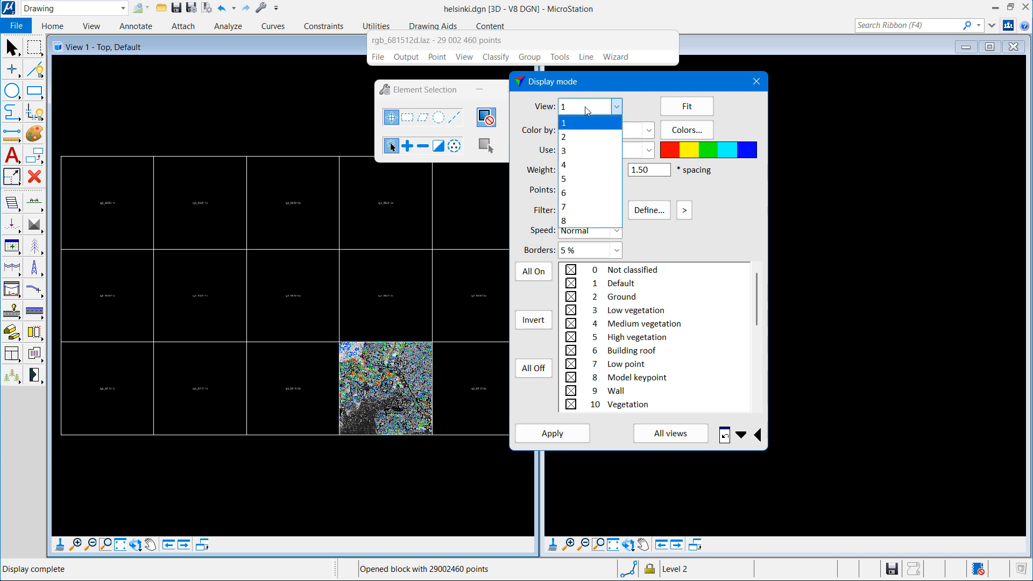
click(563, 137)
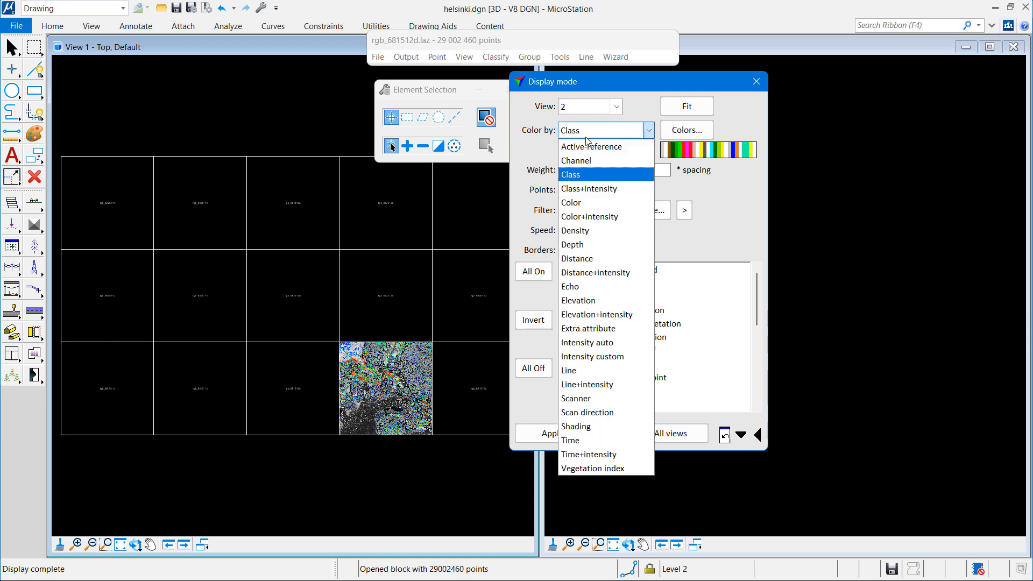
click(570, 203)
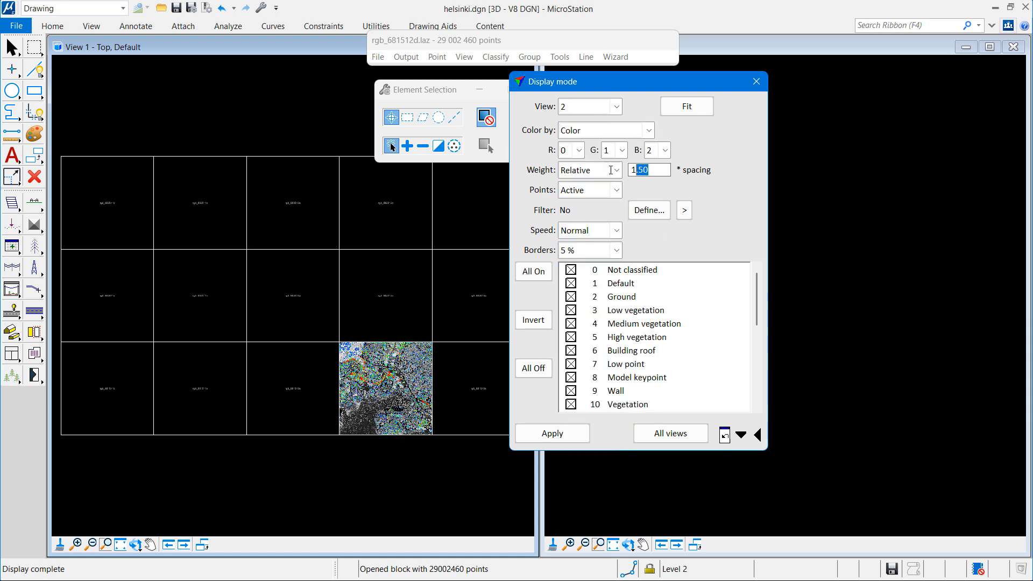
text(2)
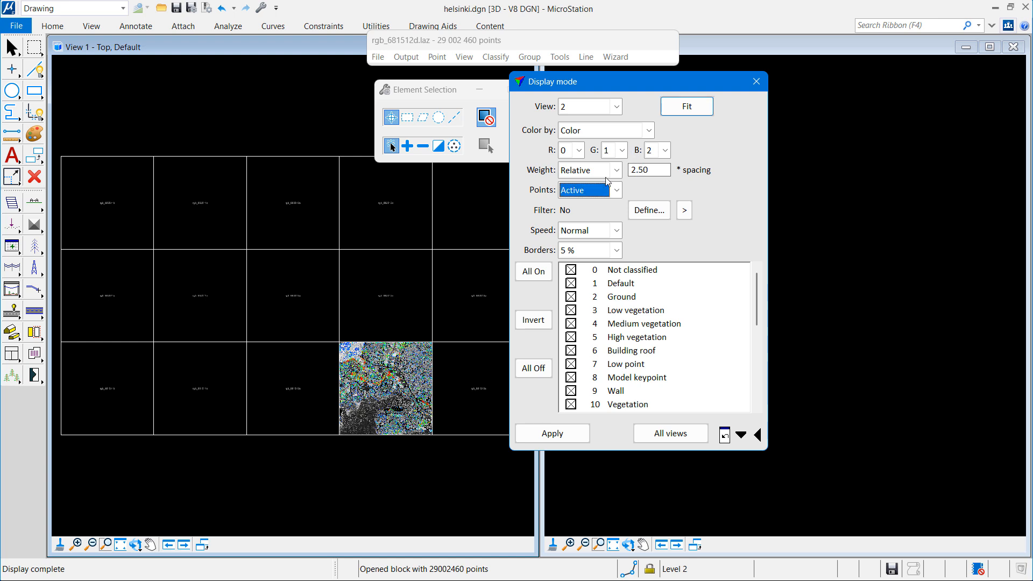
click(755, 80)
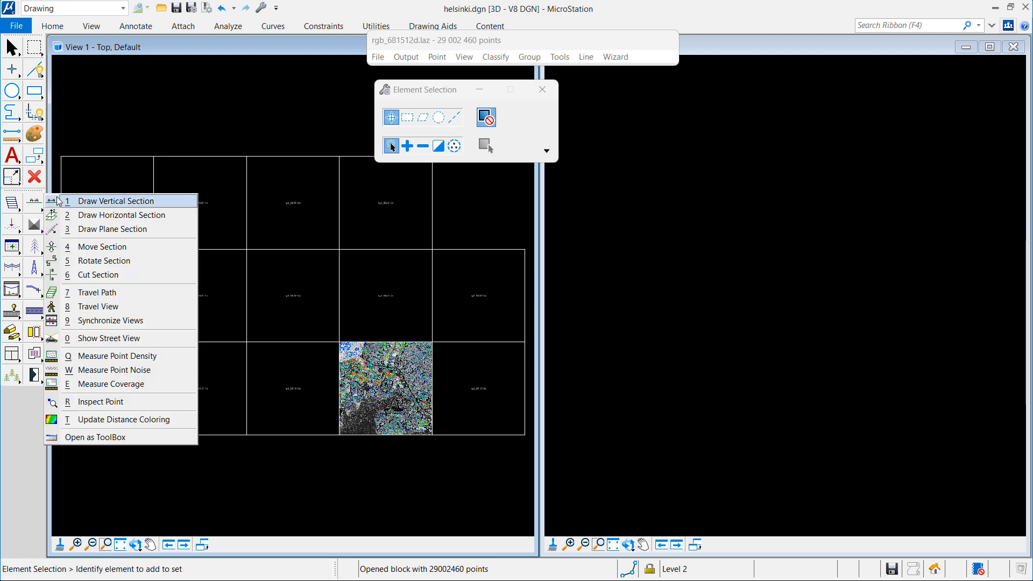
Make view 2 follow view 1 and zoom into the loaded block
click(110, 321)
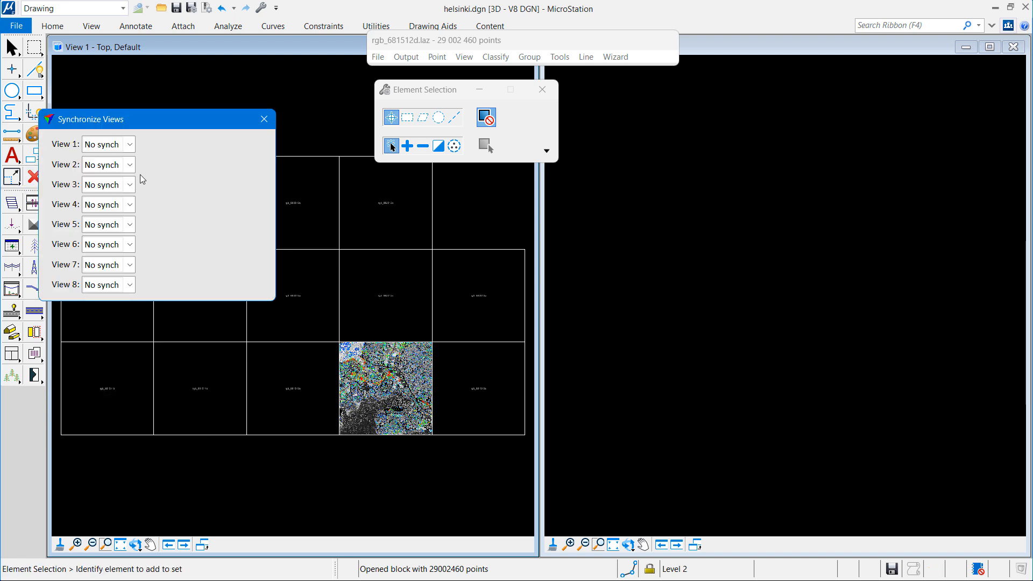
click(130, 163)
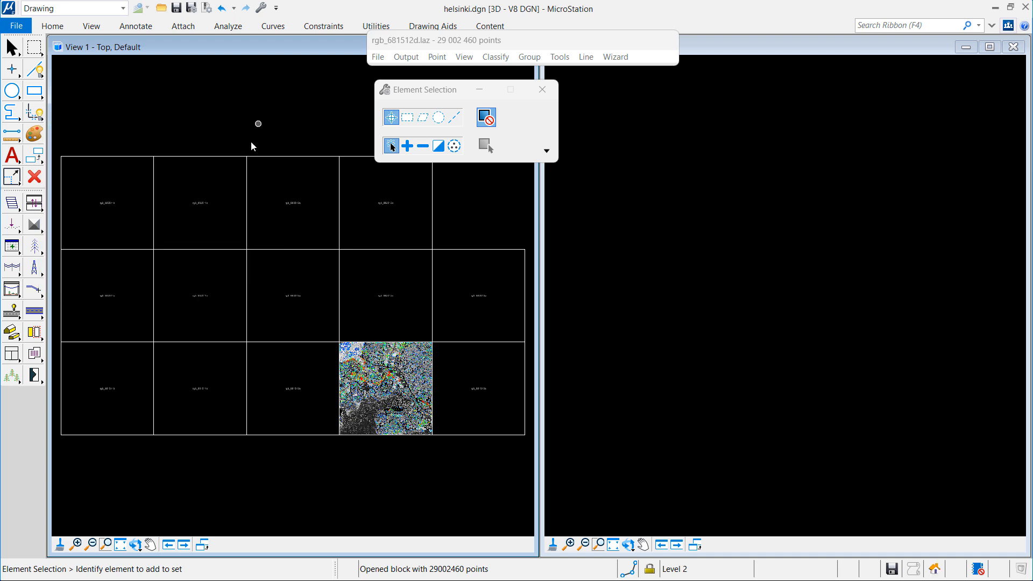
click(77, 545)
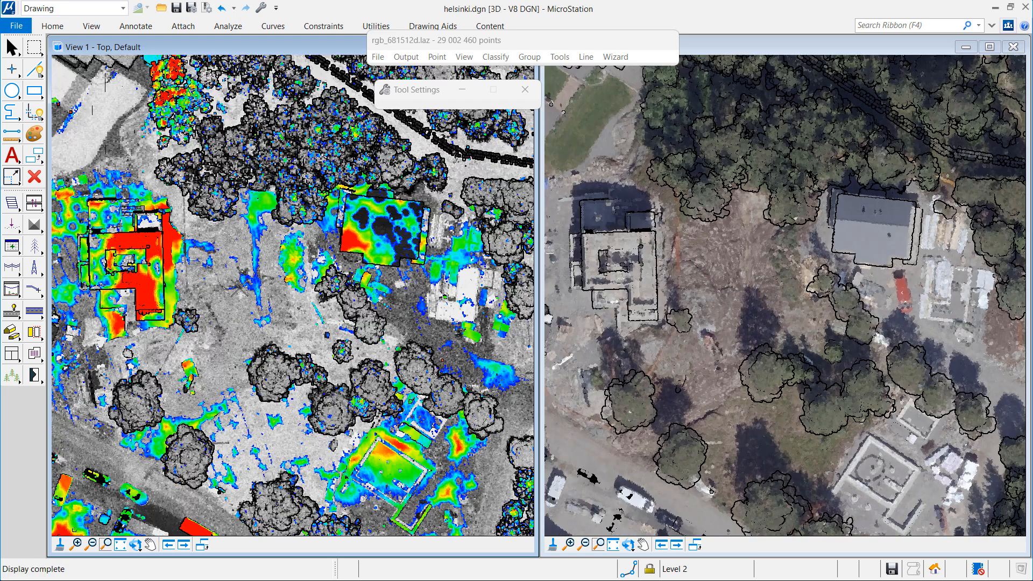
mouse_move(36, 203)
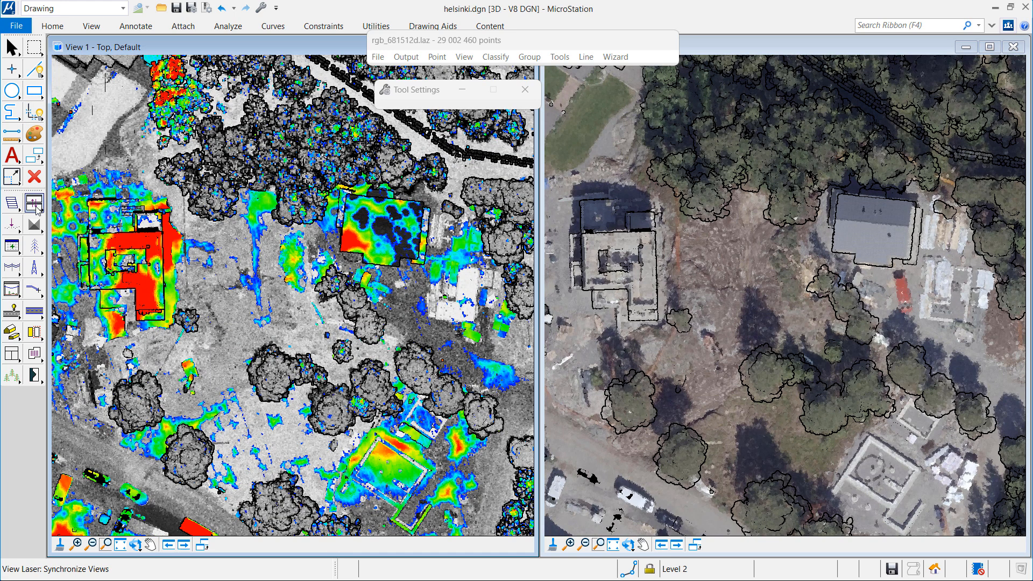
Draw a vertical section line across the trees into view 3
click(37, 203)
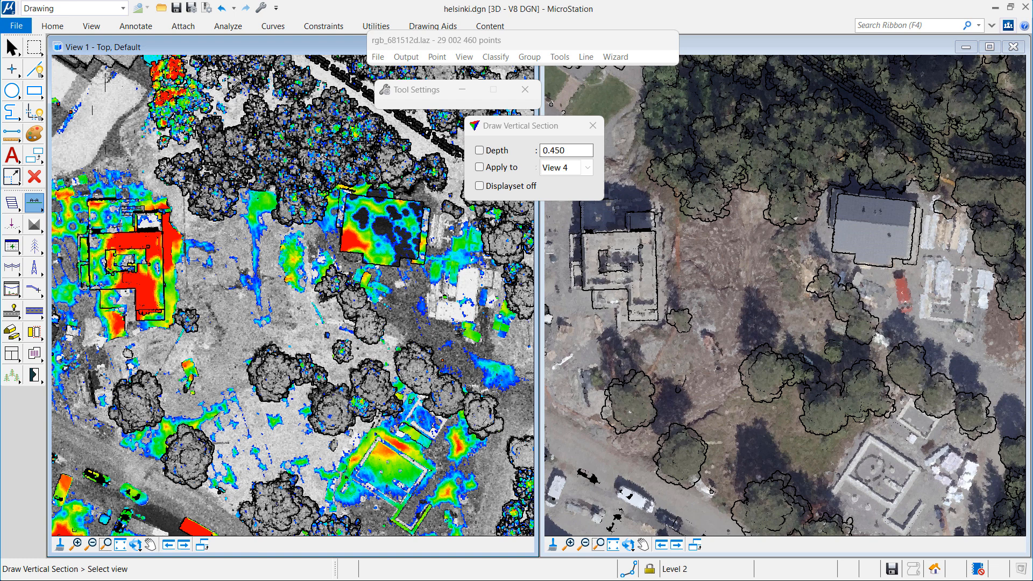
click(90, 25)
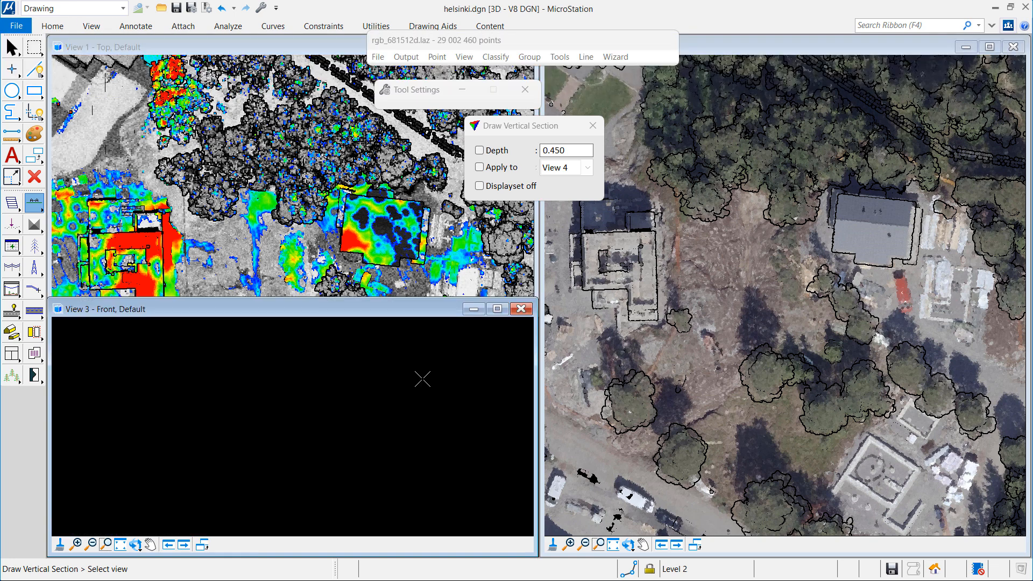
click(463, 57)
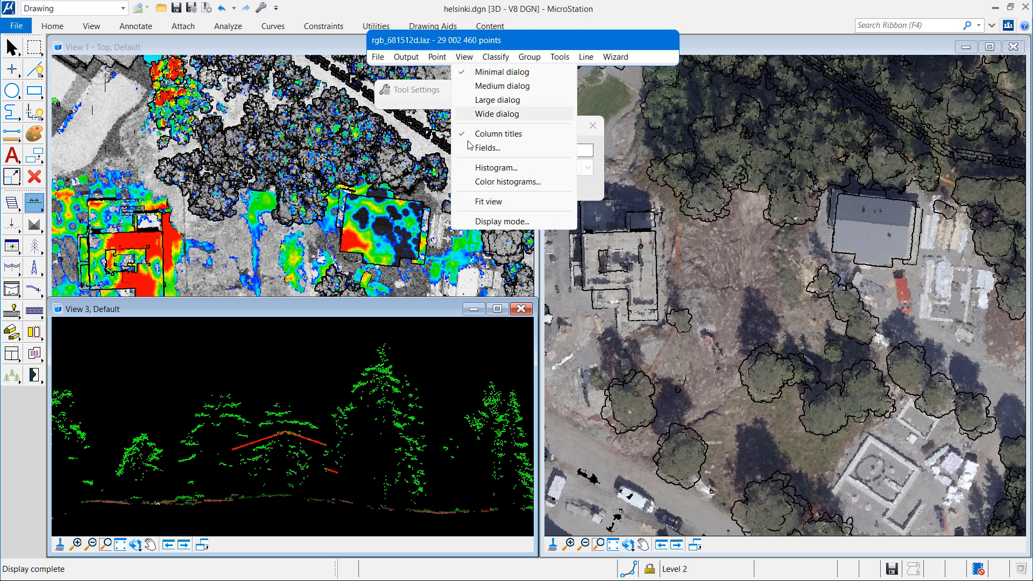
click(502, 221)
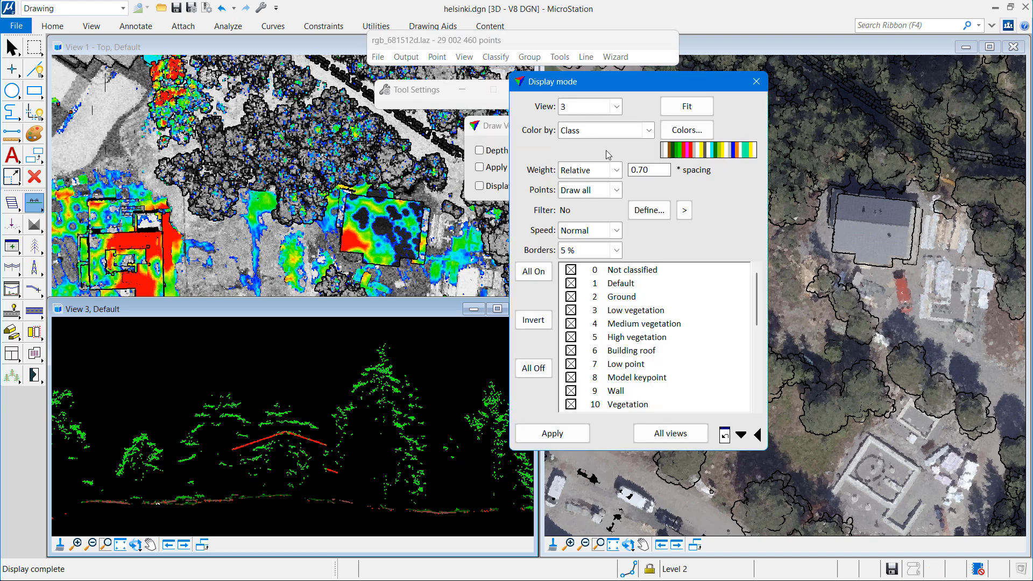
Colour the section points by Active-reference and zoom view 1 to another part of the block
click(615, 130)
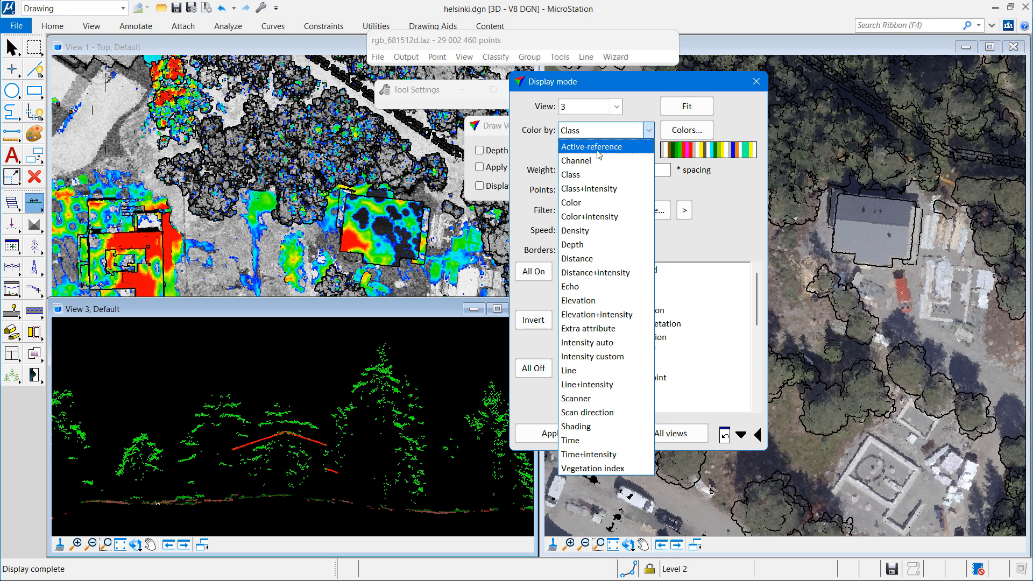
click(590, 146)
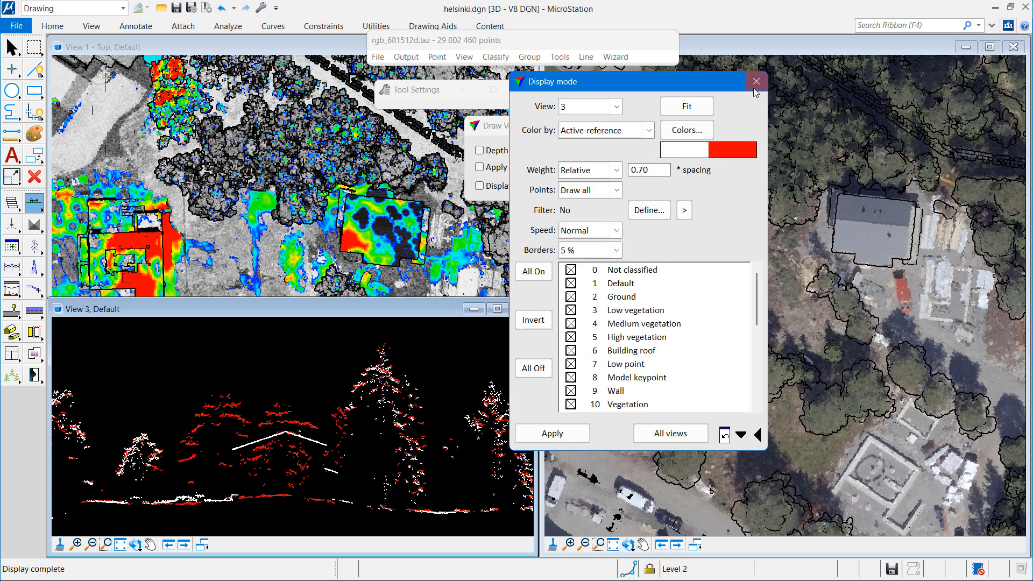
click(755, 81)
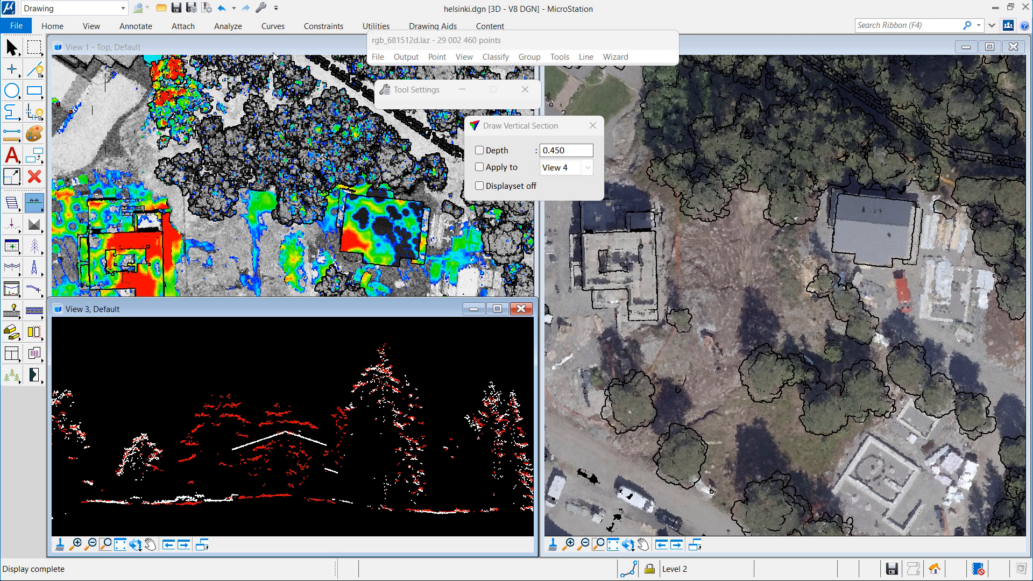
click(519, 309)
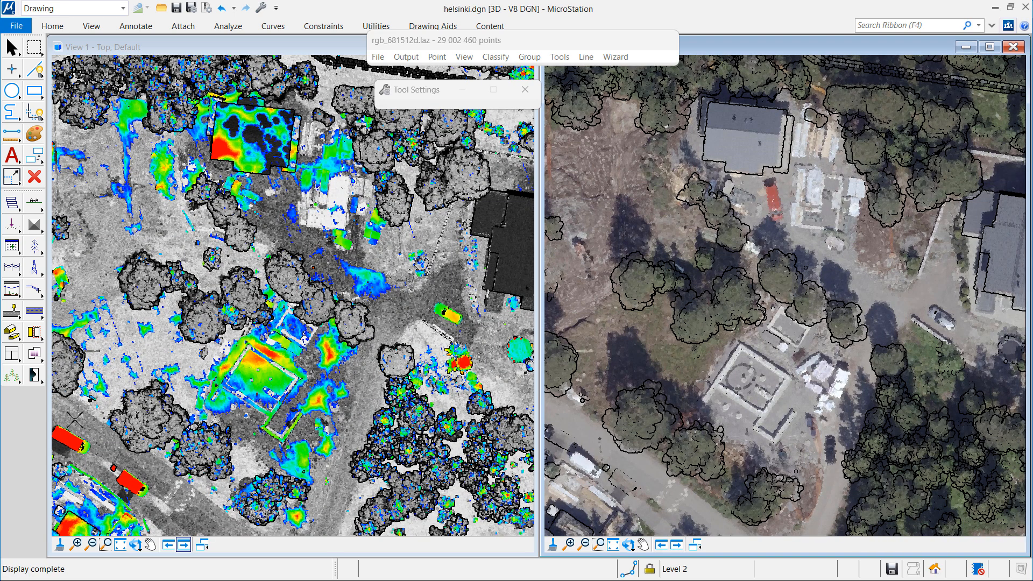
click(76, 543)
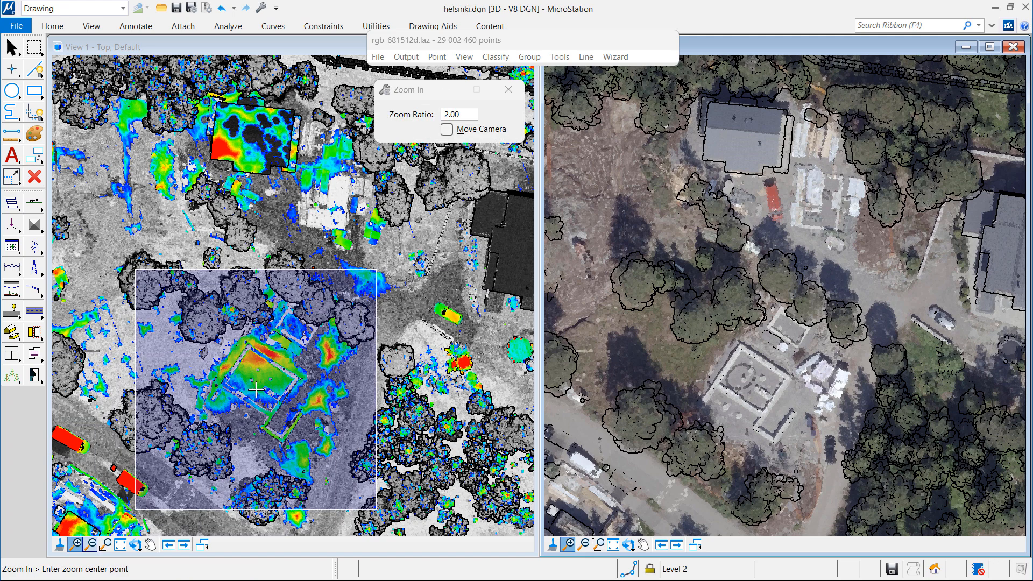